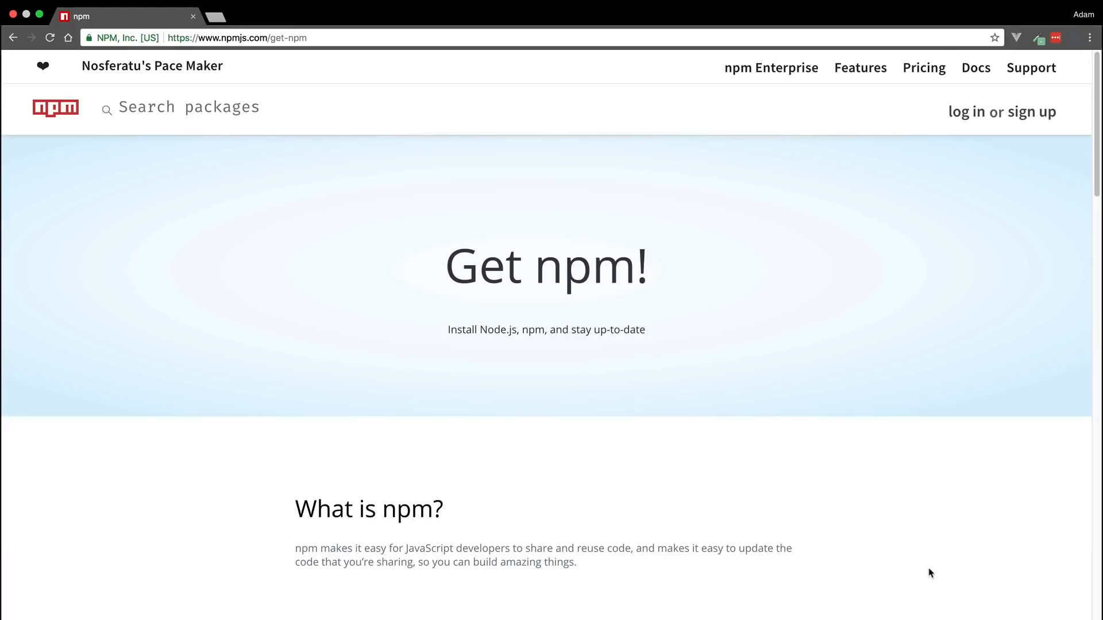
Step: Scroll down the npmjs.com Get npm page
scroll(down, 3)
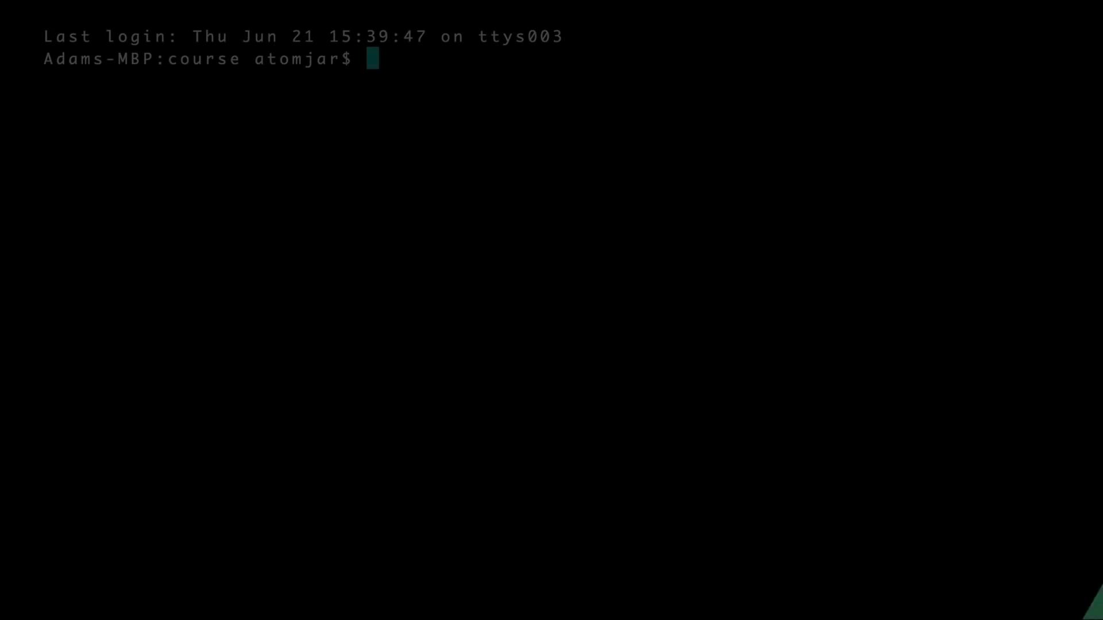
text(npm i -)
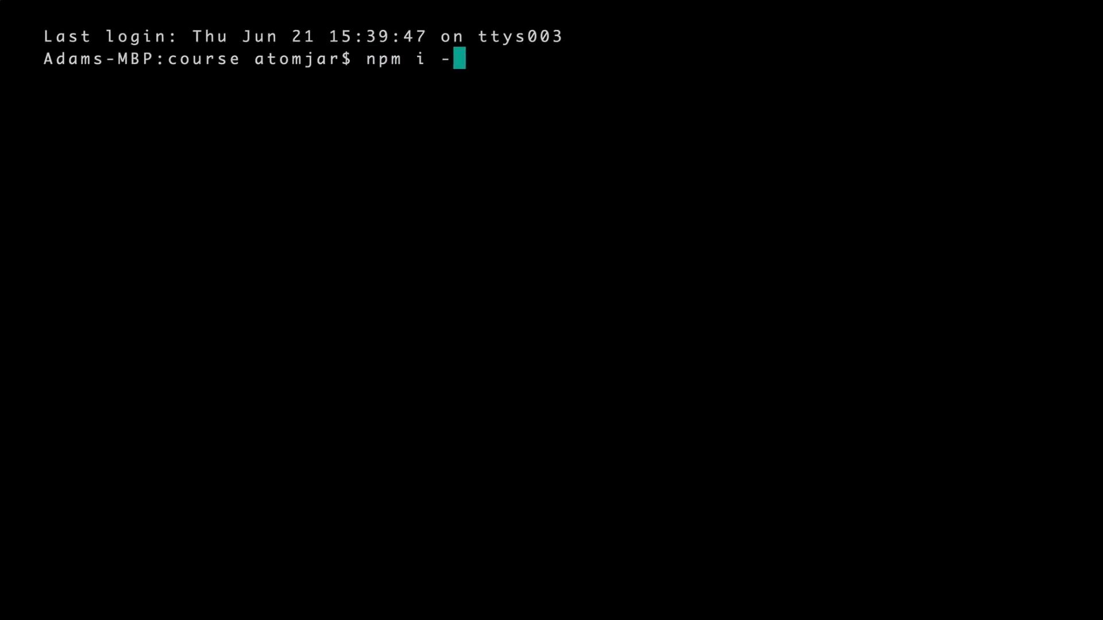
text(g @vue/cli)
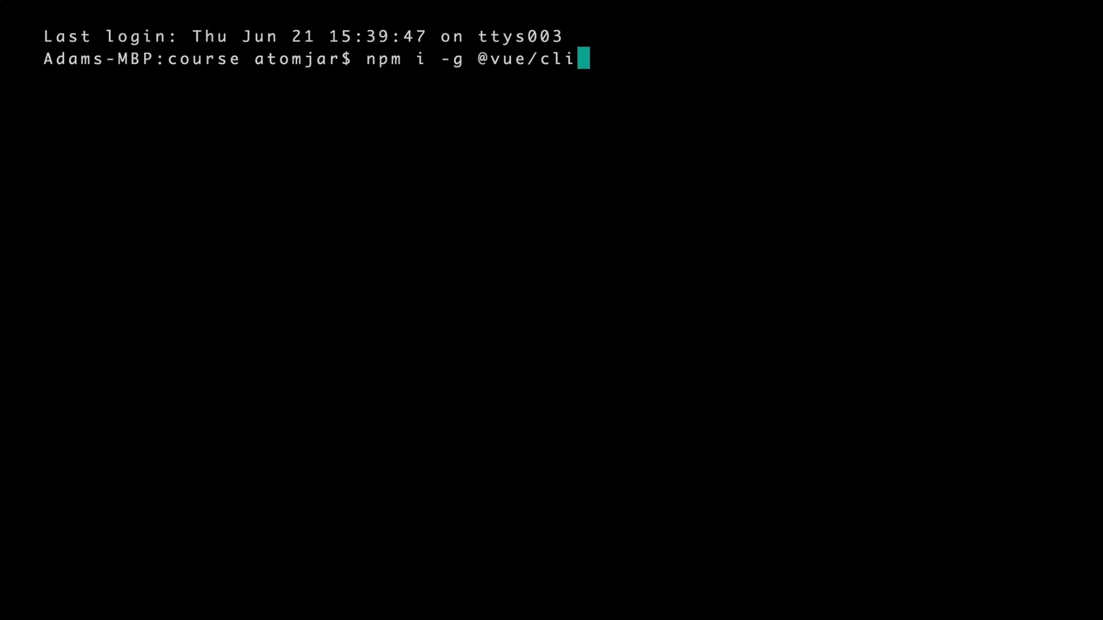
key(Return)
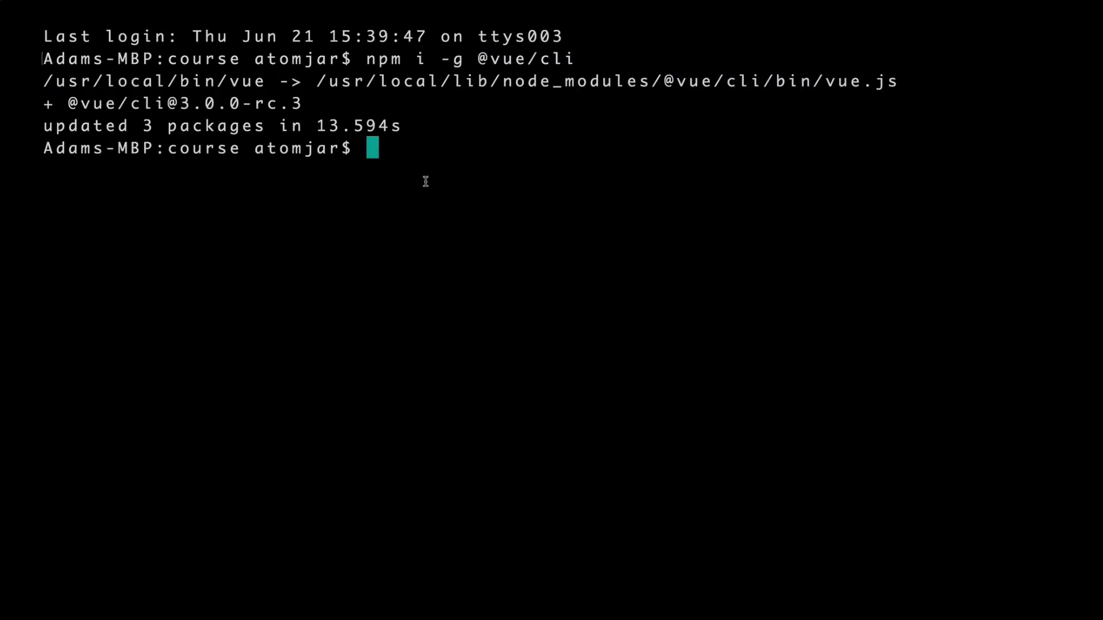
Step: Enter the command vue create real-world-vue
text(vue c)
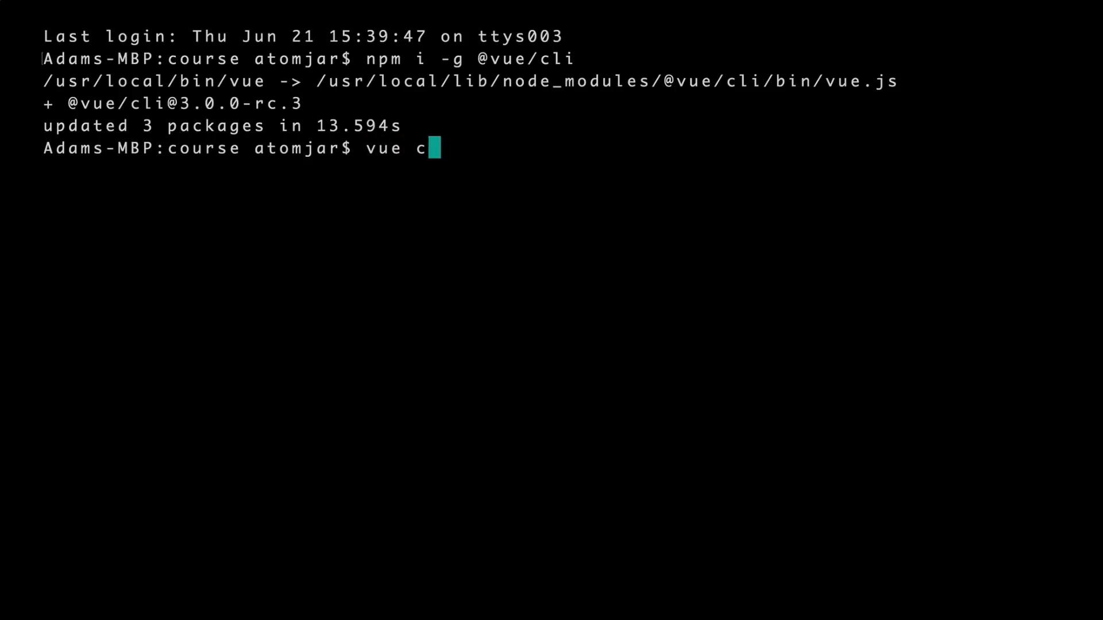
text(reate)
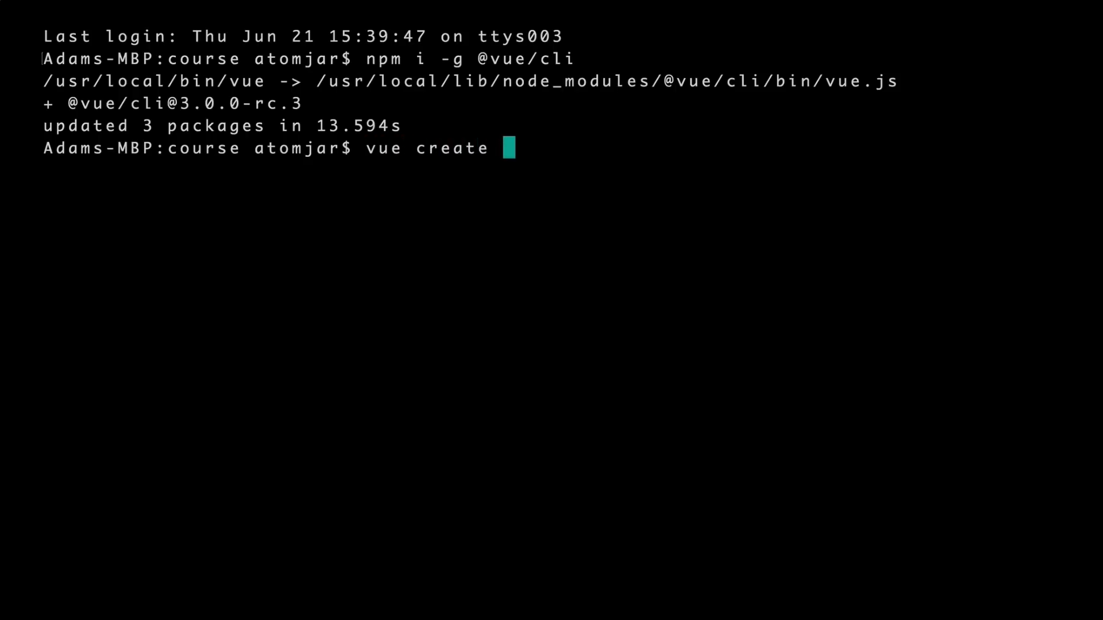
text(real-)
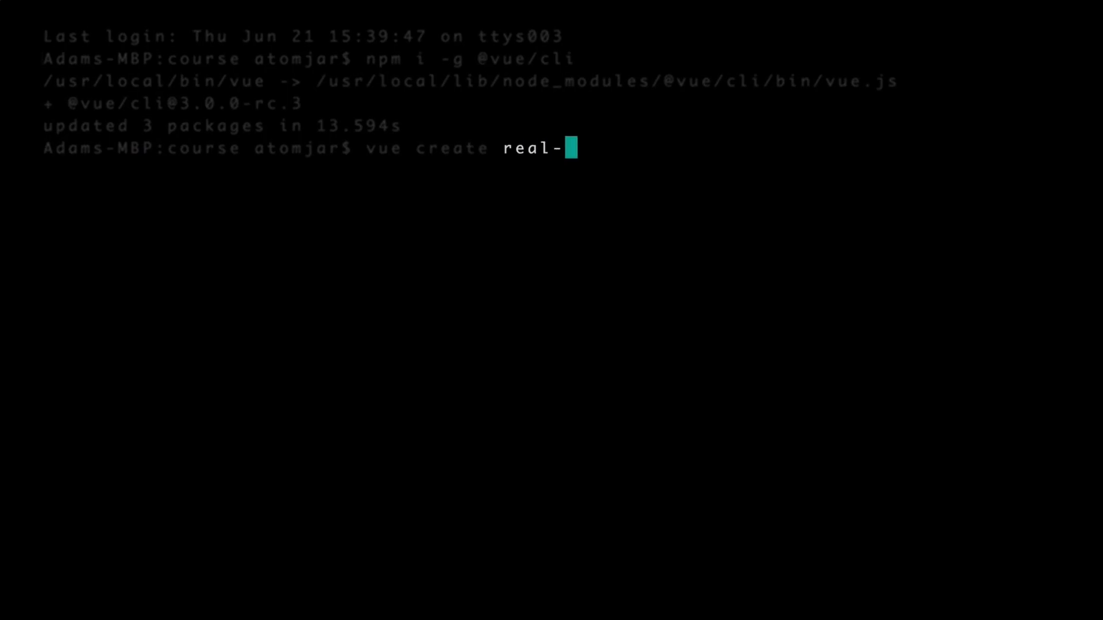
text(world-vue)
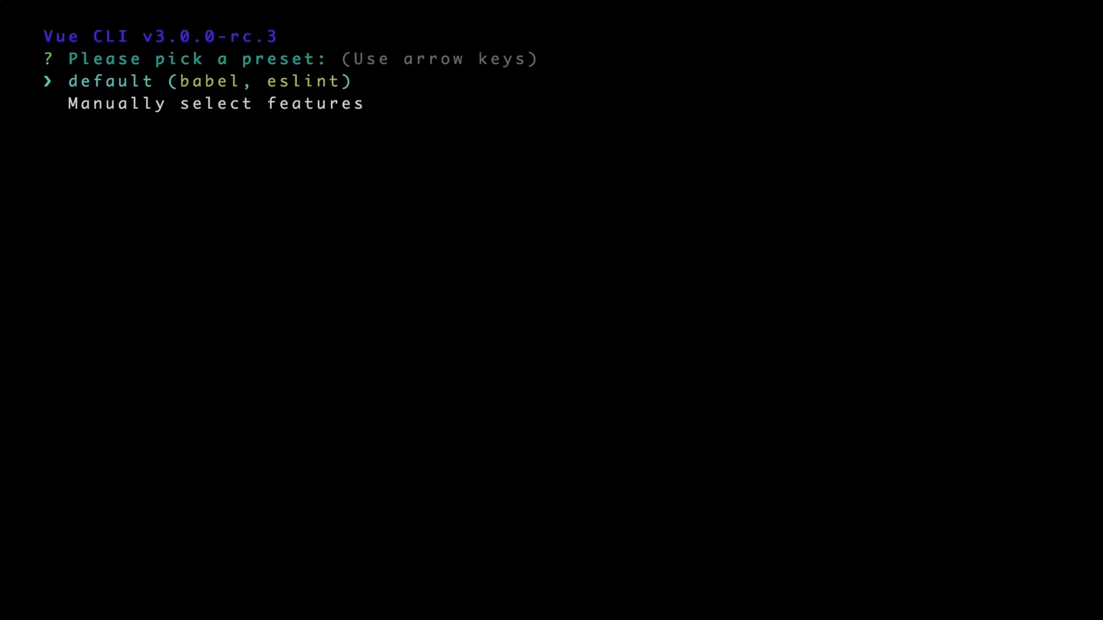
Step: Manually select Router and Vuex, choose ESLint + Prettier, decline saving a preset, and pick a package manager
key(Down)
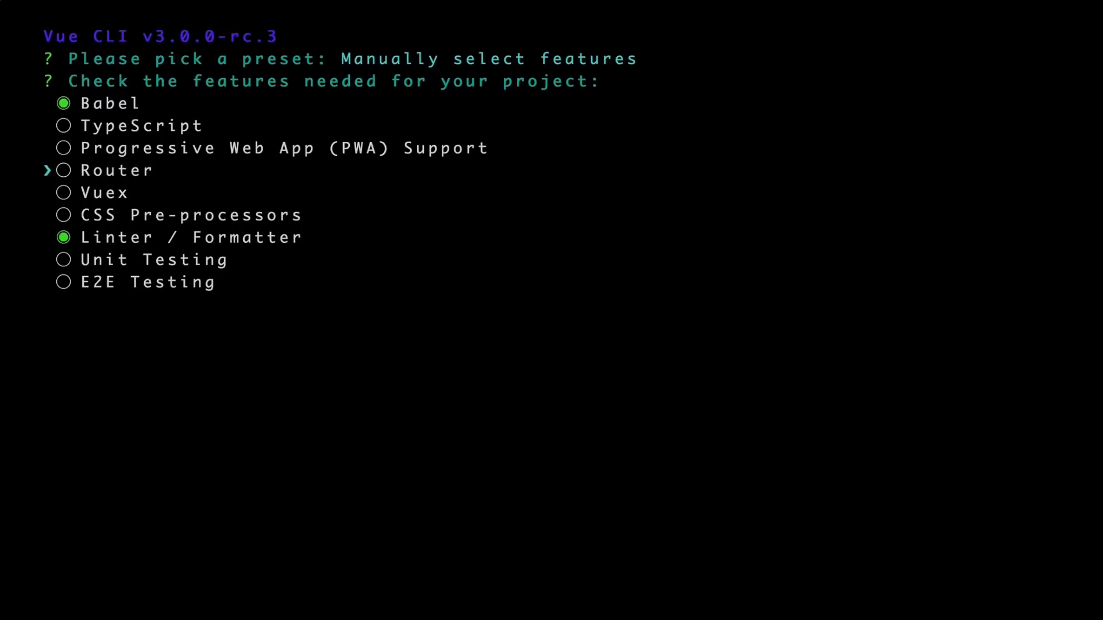
key(space)
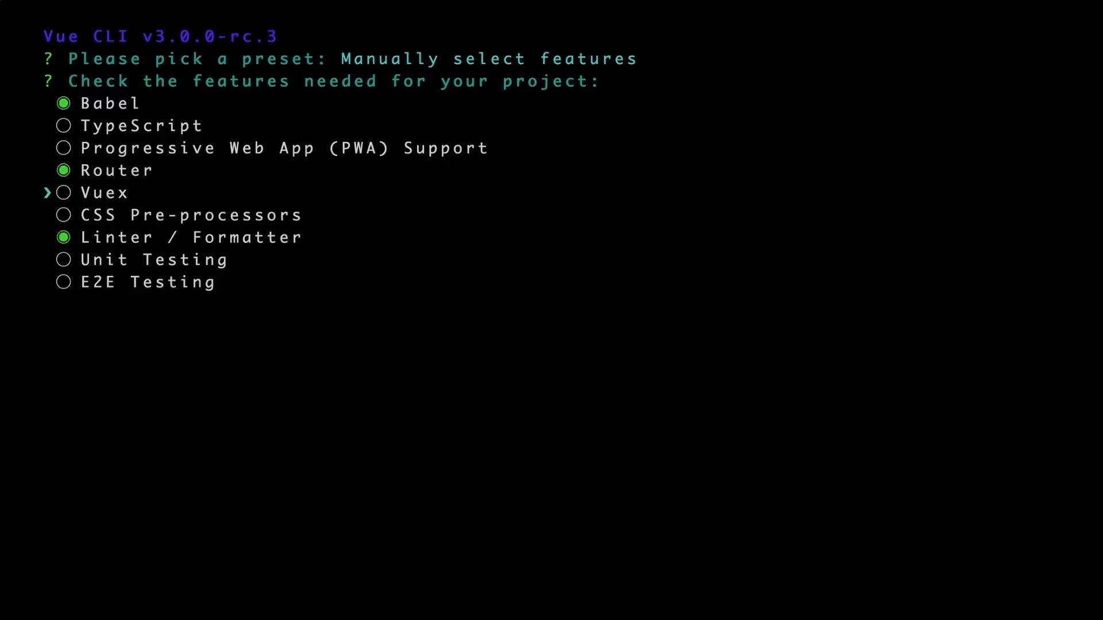
key(space)
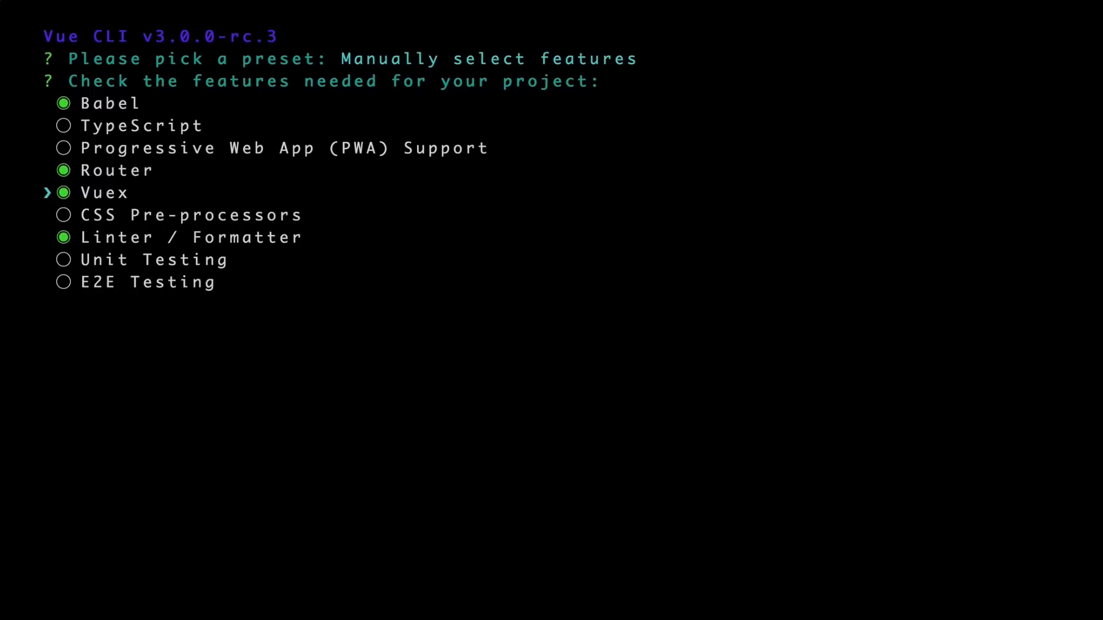
key(Return)
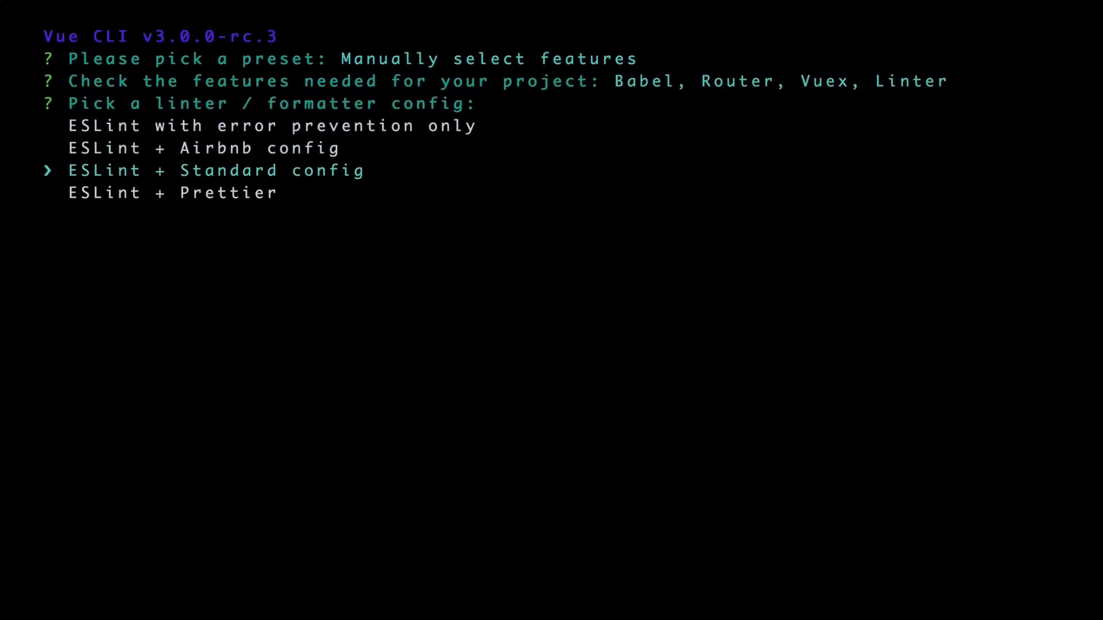
key(Down)
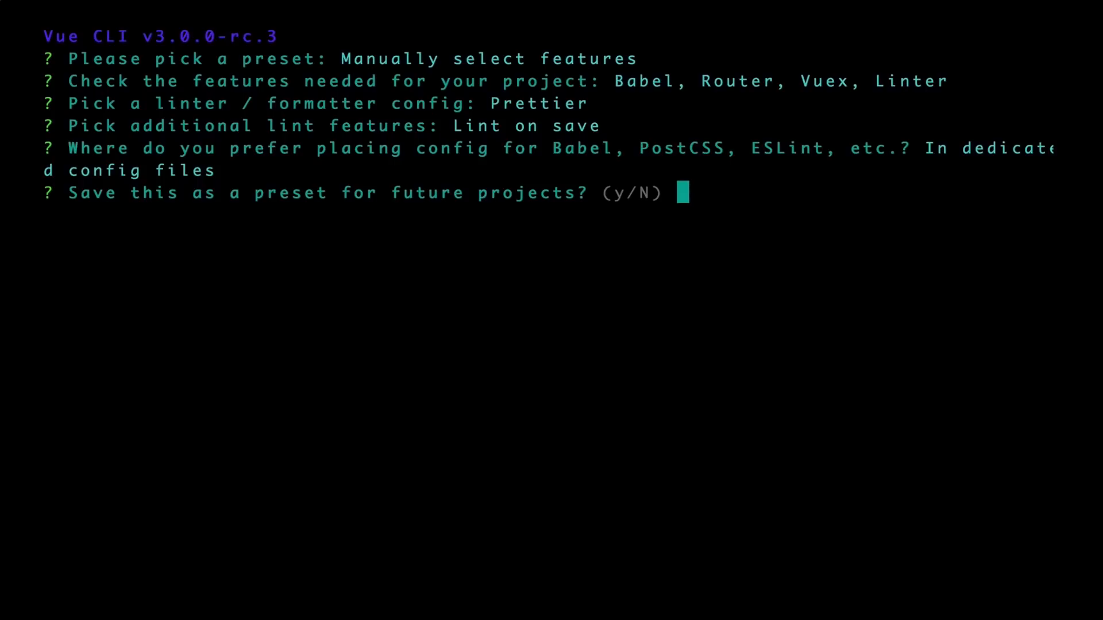
text(N)
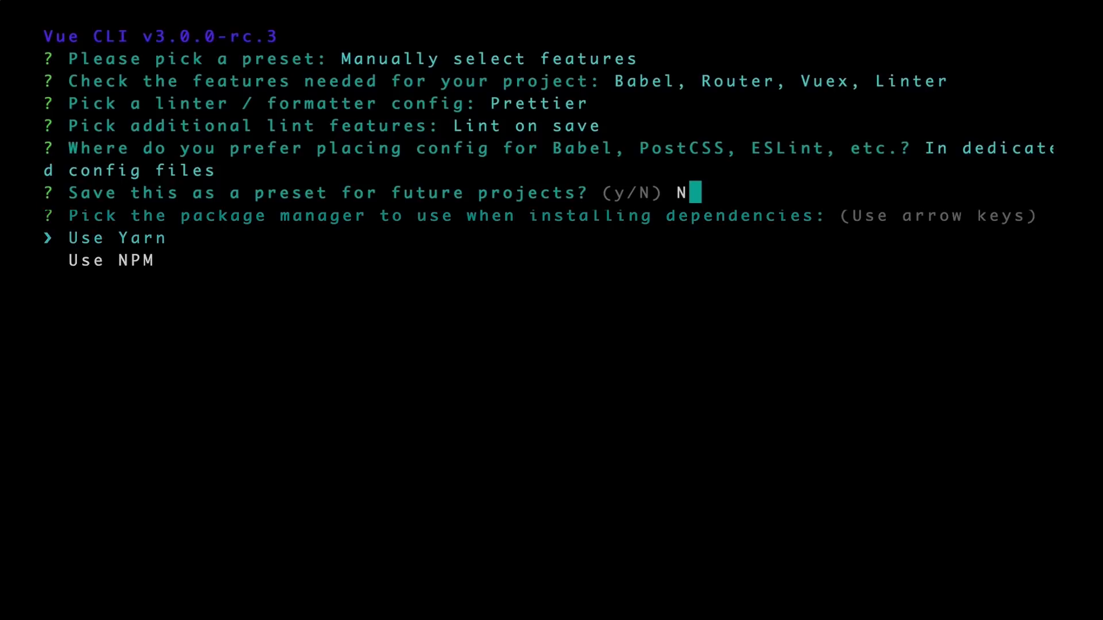
key(down)
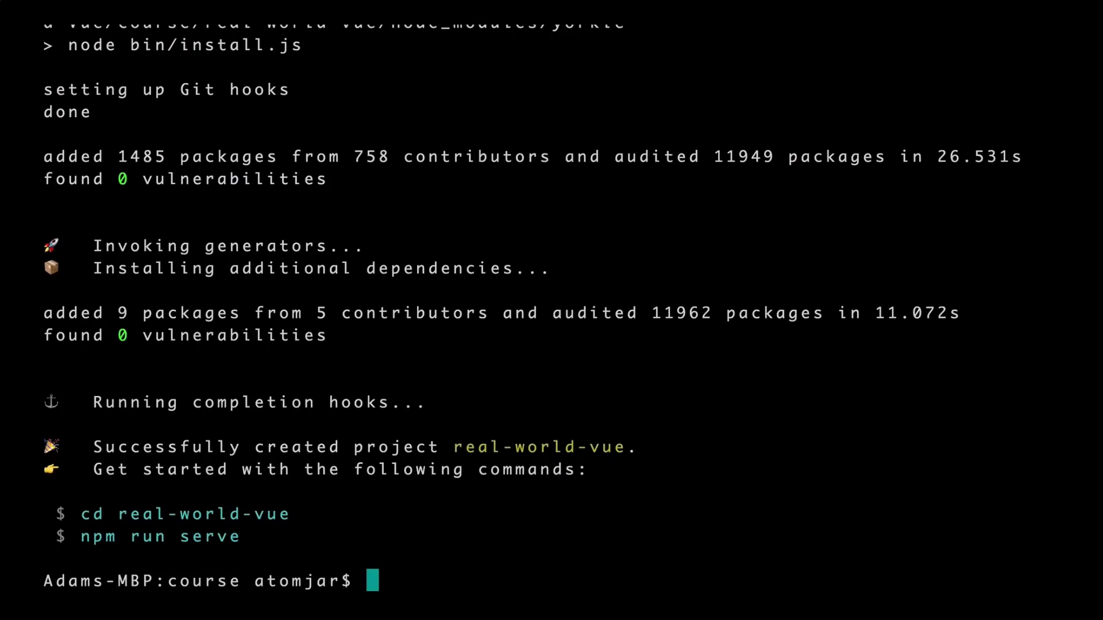
Step: Change into real-world-vue and run npm run serve
text(cd rea)
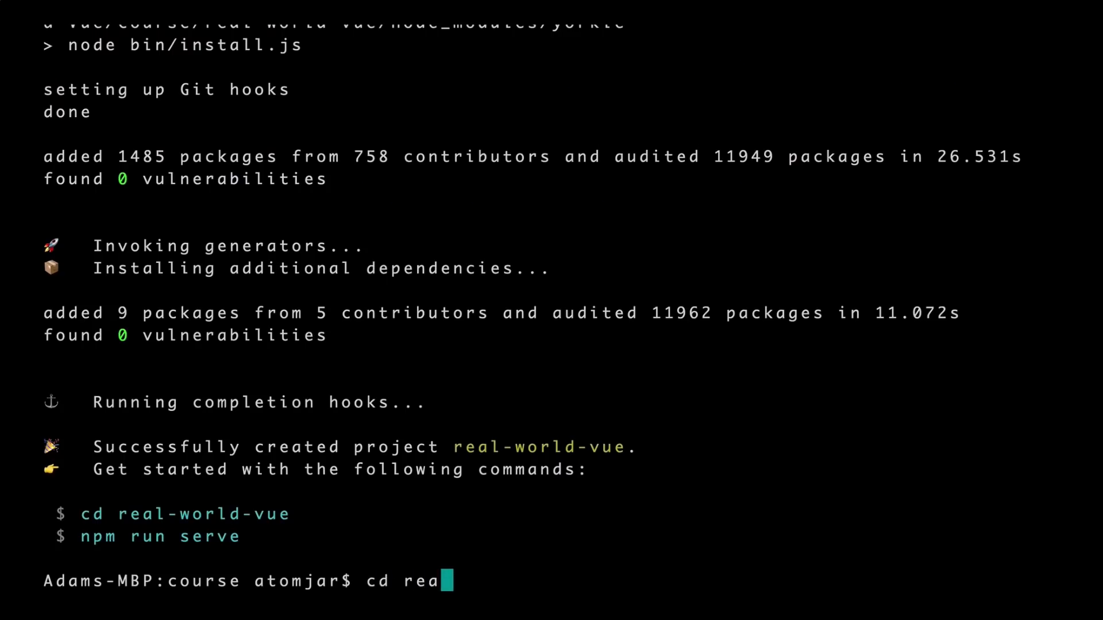
key(Return)
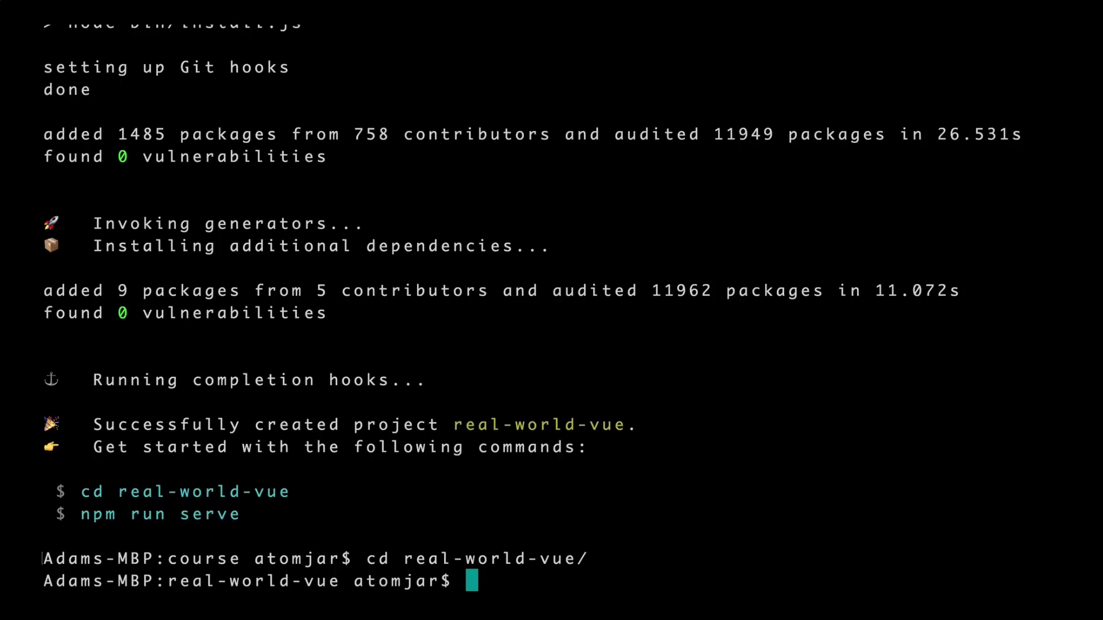
text(npm run se)
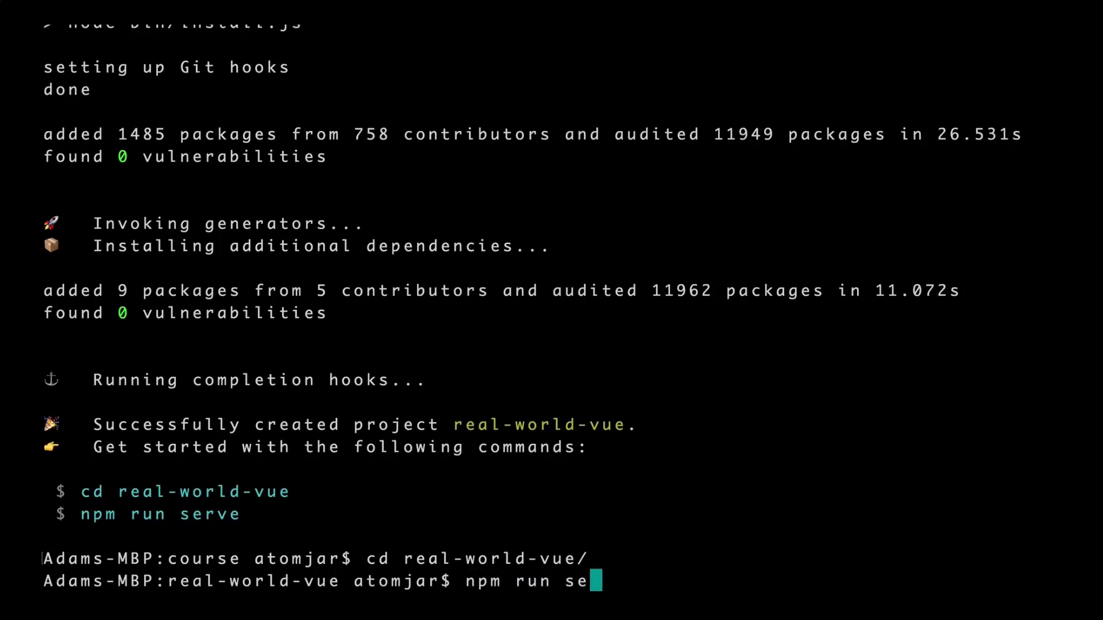
key(Return)
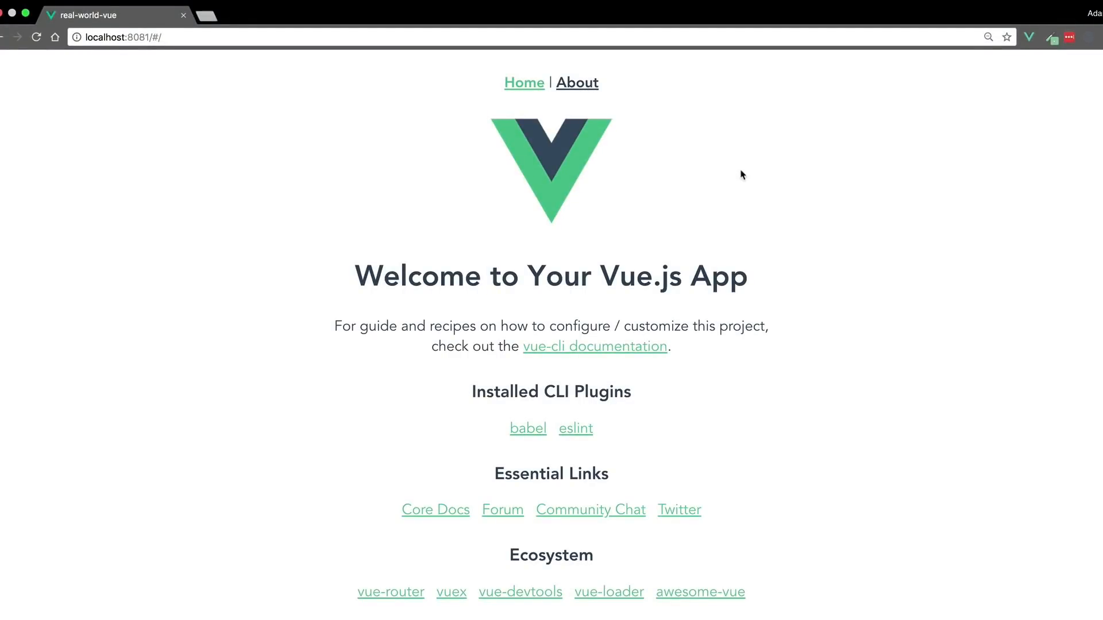
mouse_move(576, 85)
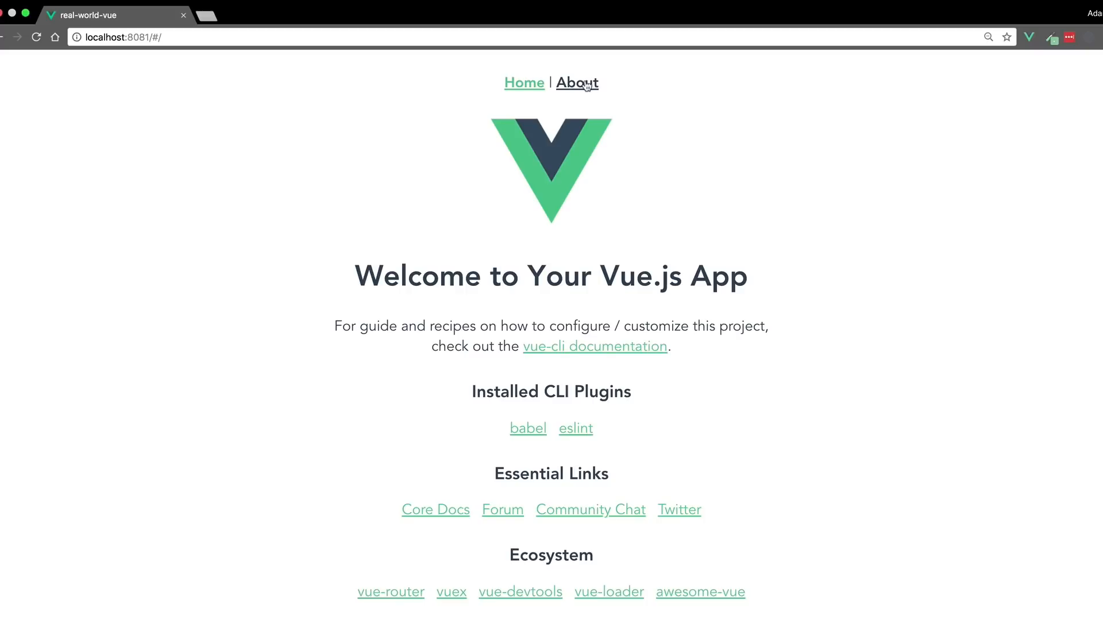
Step: Visit the app's About page at localhost:8081, then return to Home
click(576, 82)
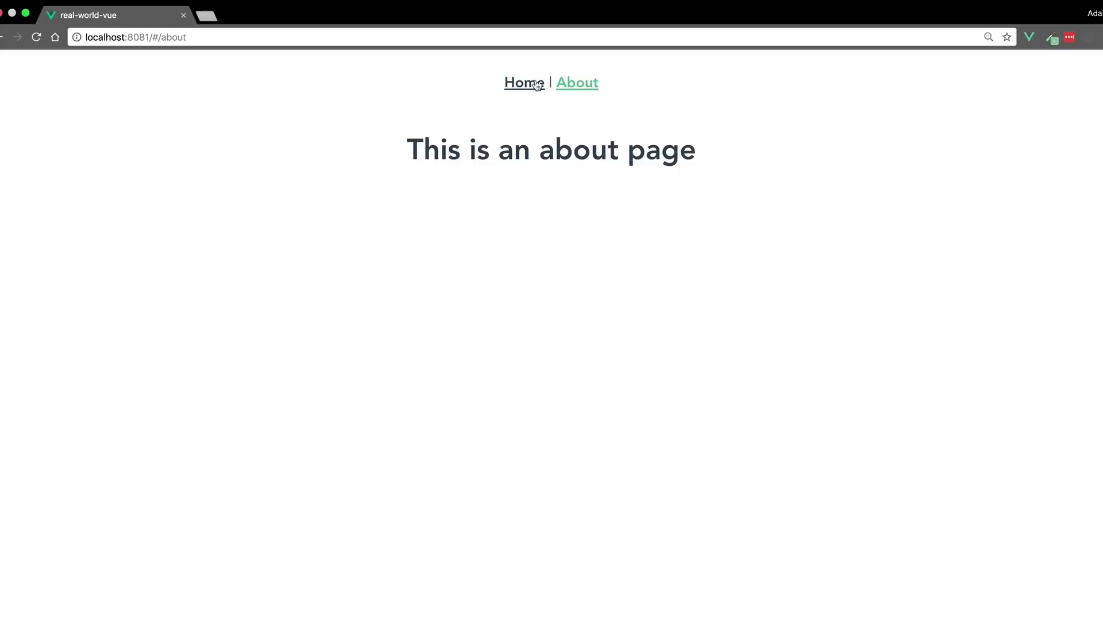
click(523, 82)
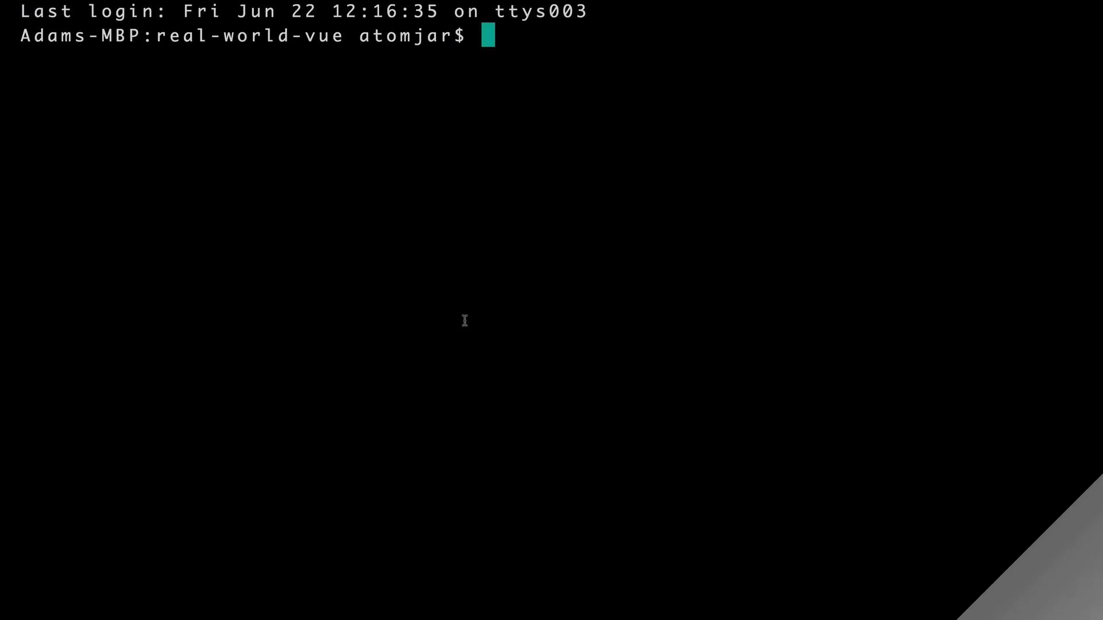
Step: Run vue ui in a new terminal
text(vue ui)
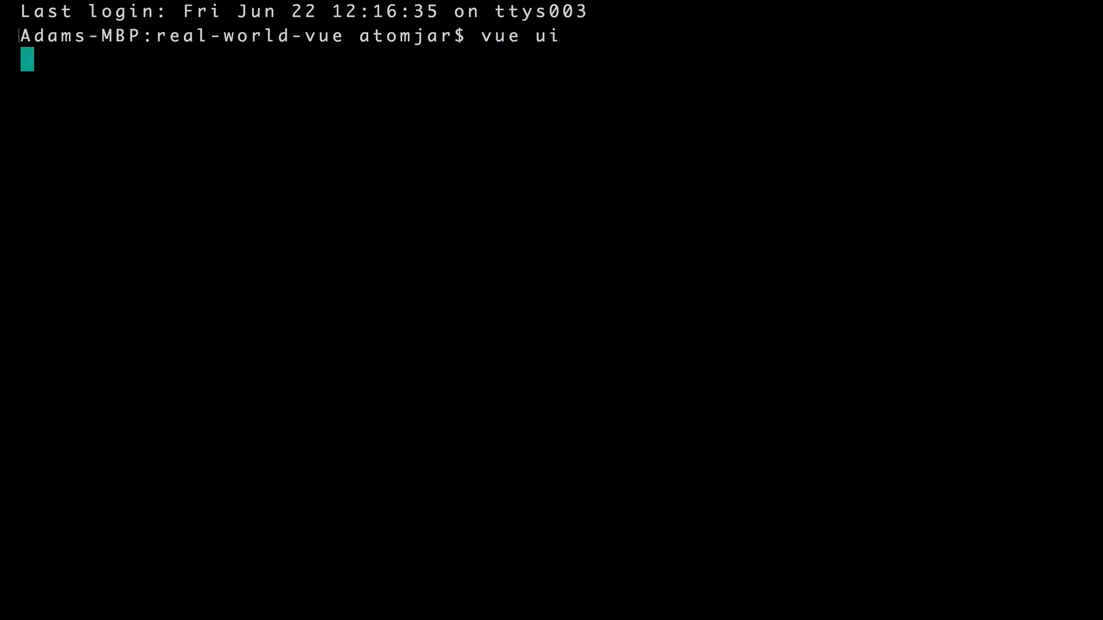
key(Return)
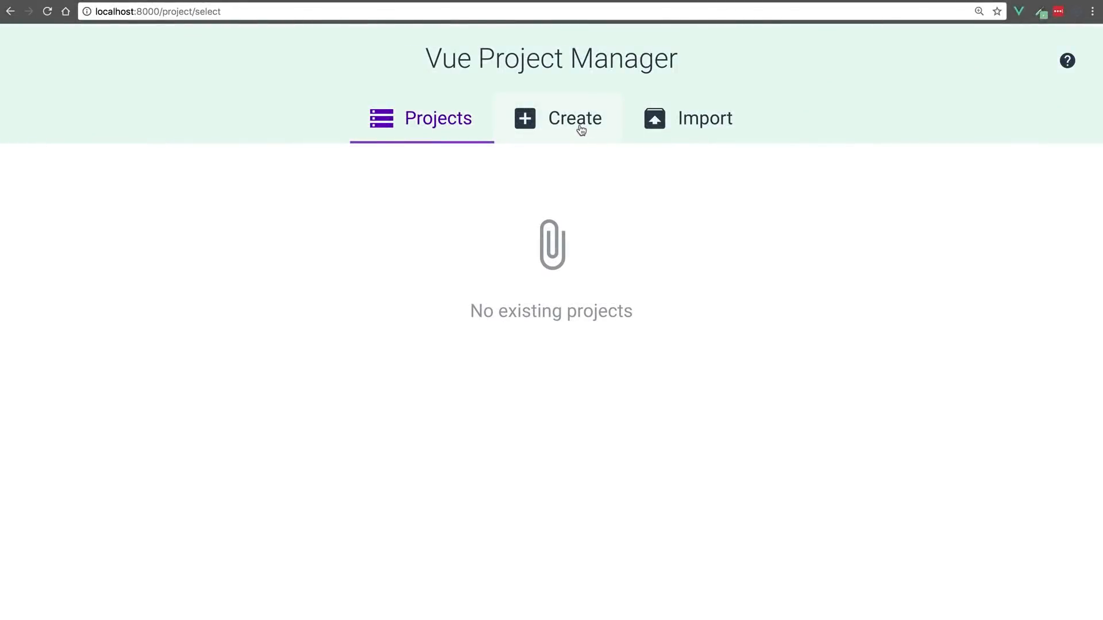
Step: Create a new project on the Desktop with folder name 'real-world-vue', keeping git initialization on
click(575, 118)
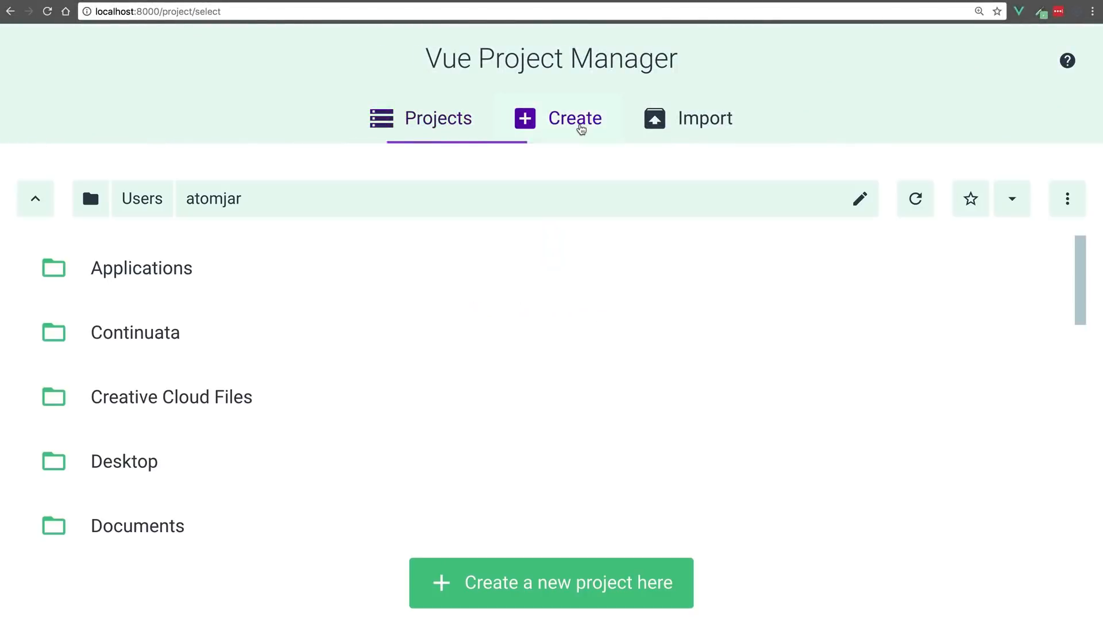
scroll(down, 3)
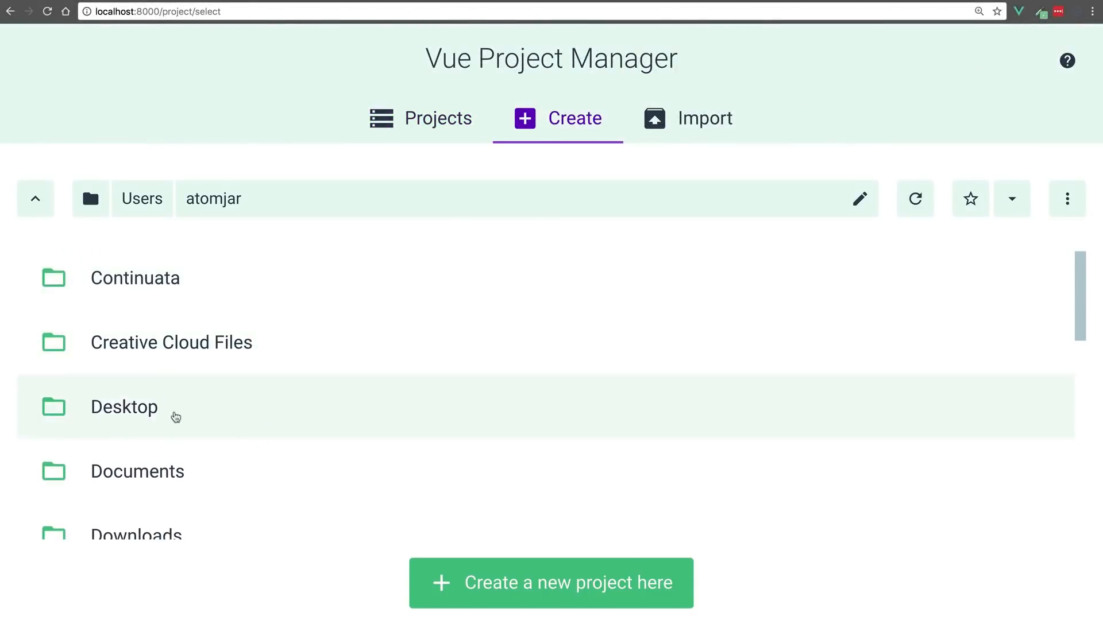
click(124, 407)
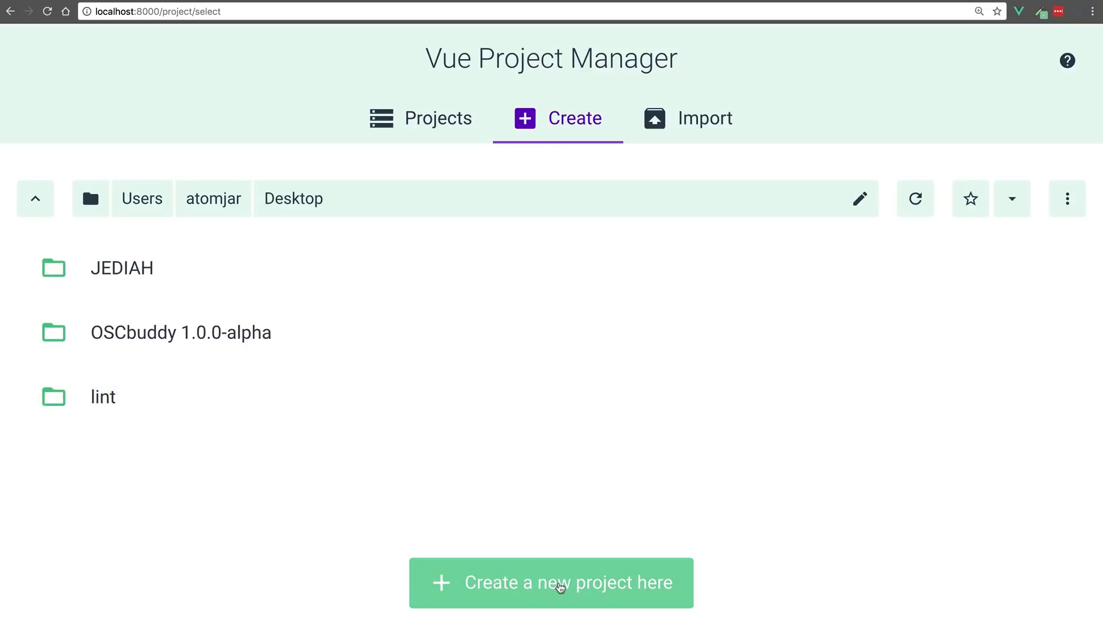
click(551, 582)
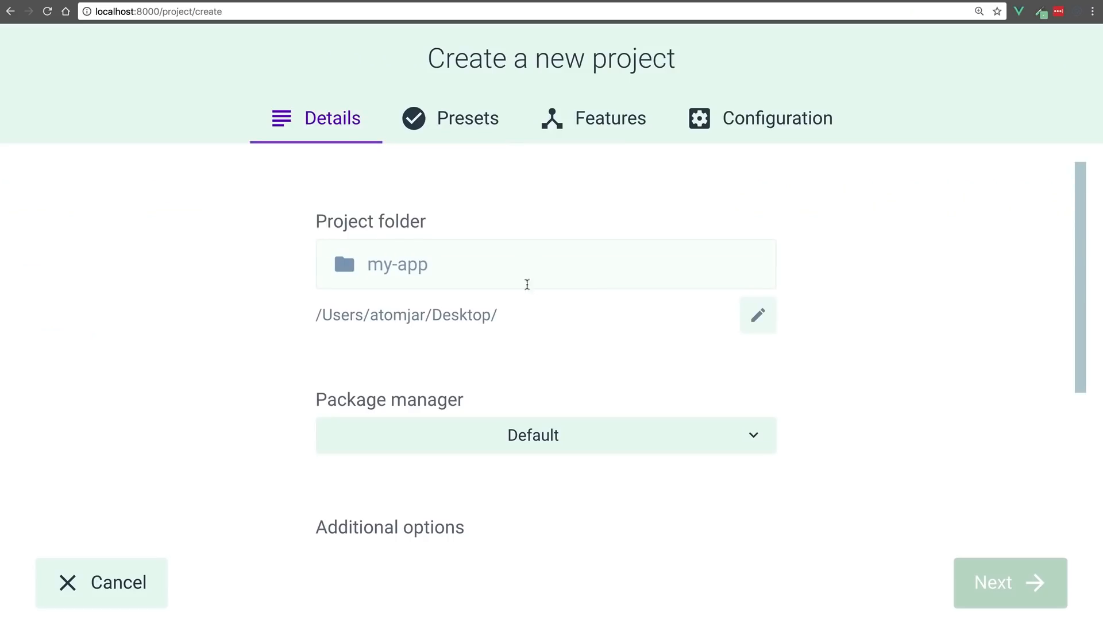
text(real-world-)
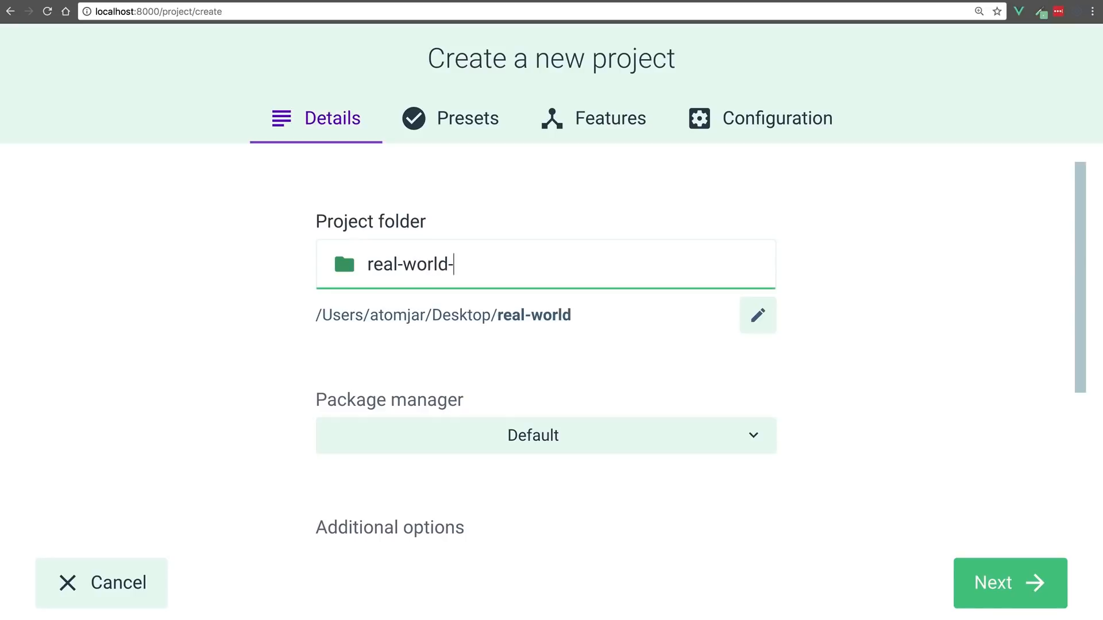
text(vue)
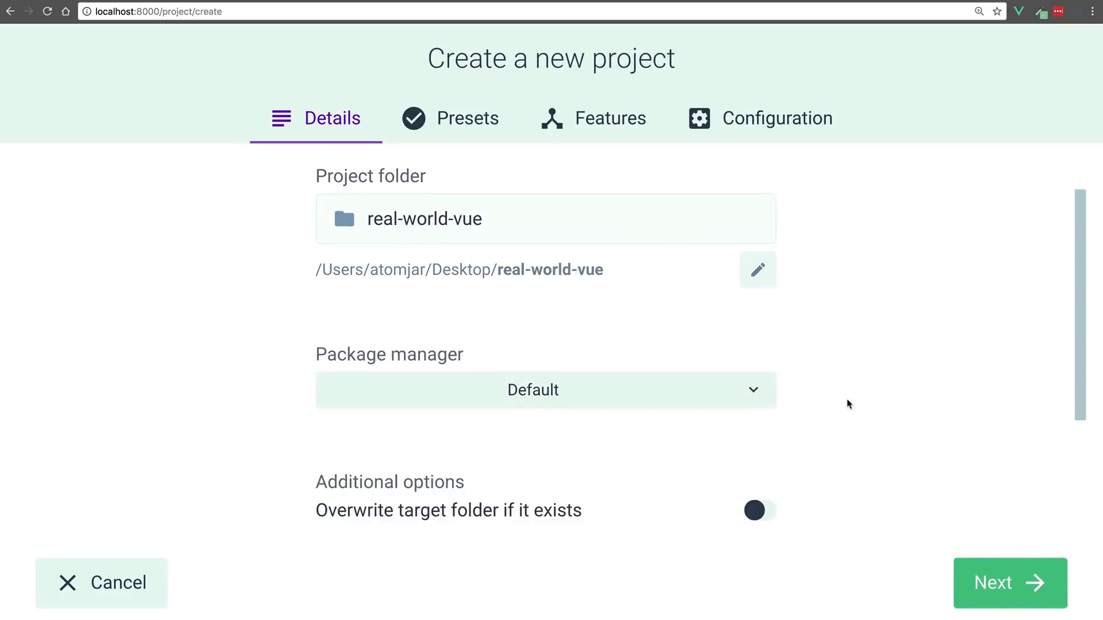
scroll(down, 3)
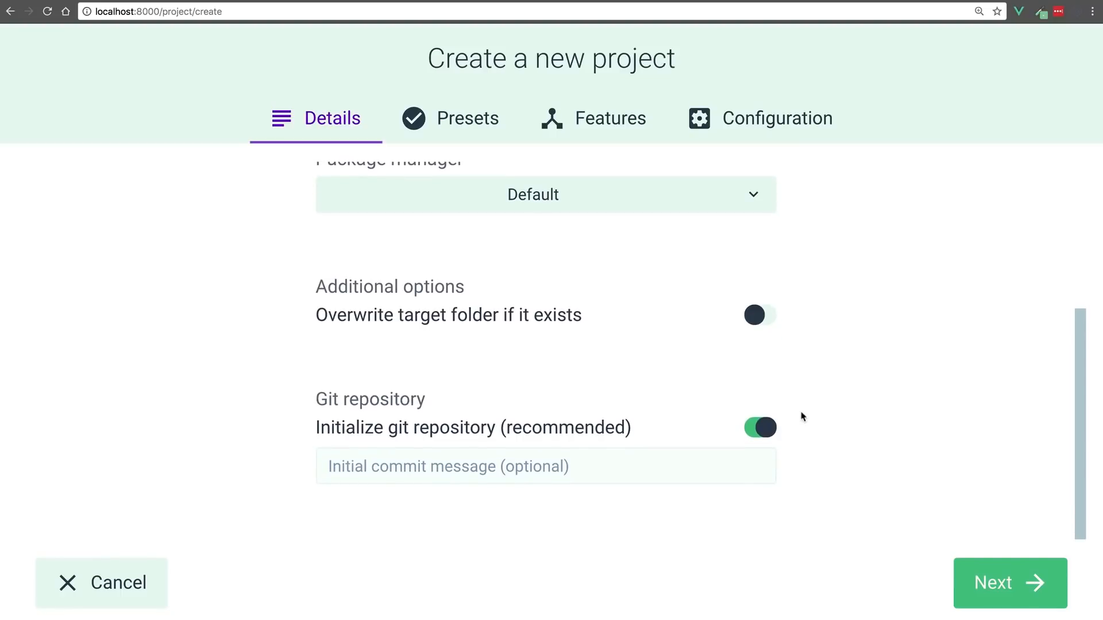
mouse_move(1009, 582)
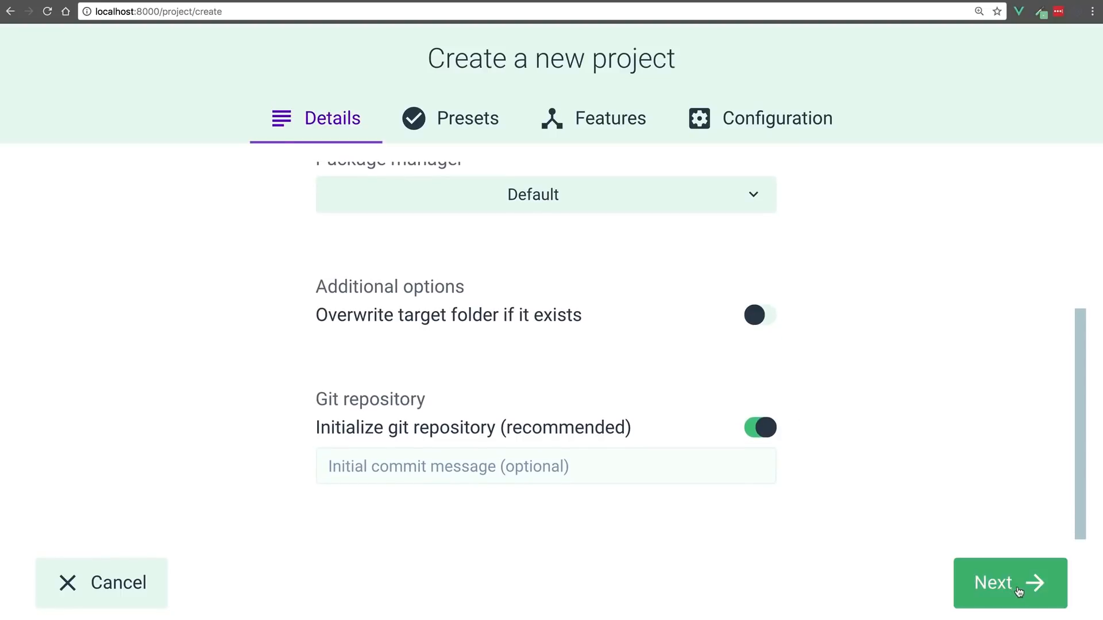
Step: Choose the Manual preset with Router, Vuex, linter and dedicated config files enabled
click(1009, 583)
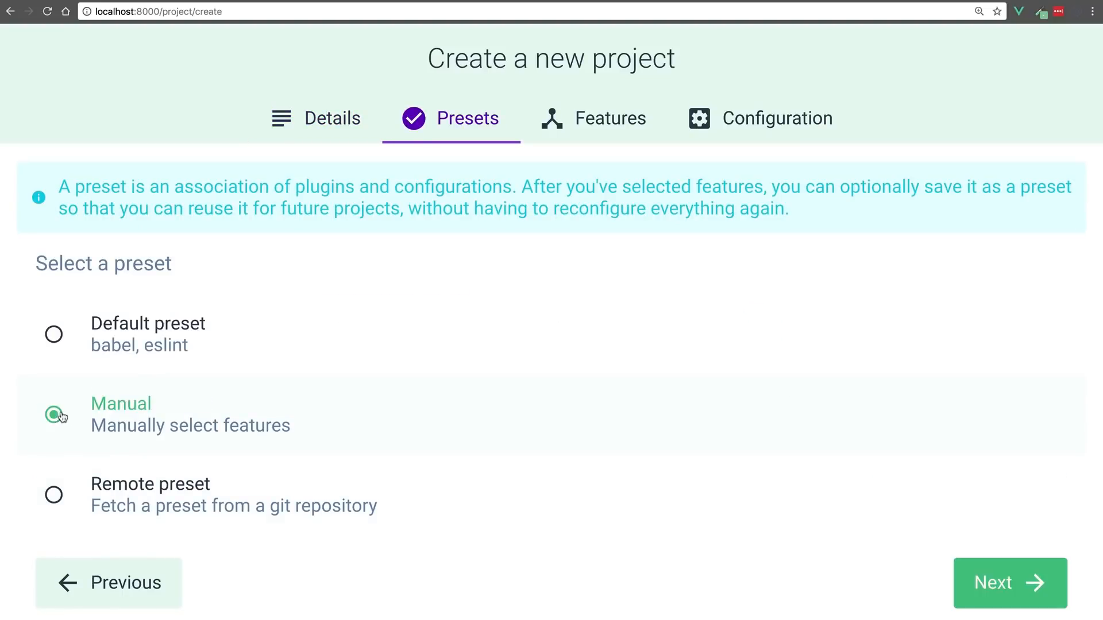
click(1006, 582)
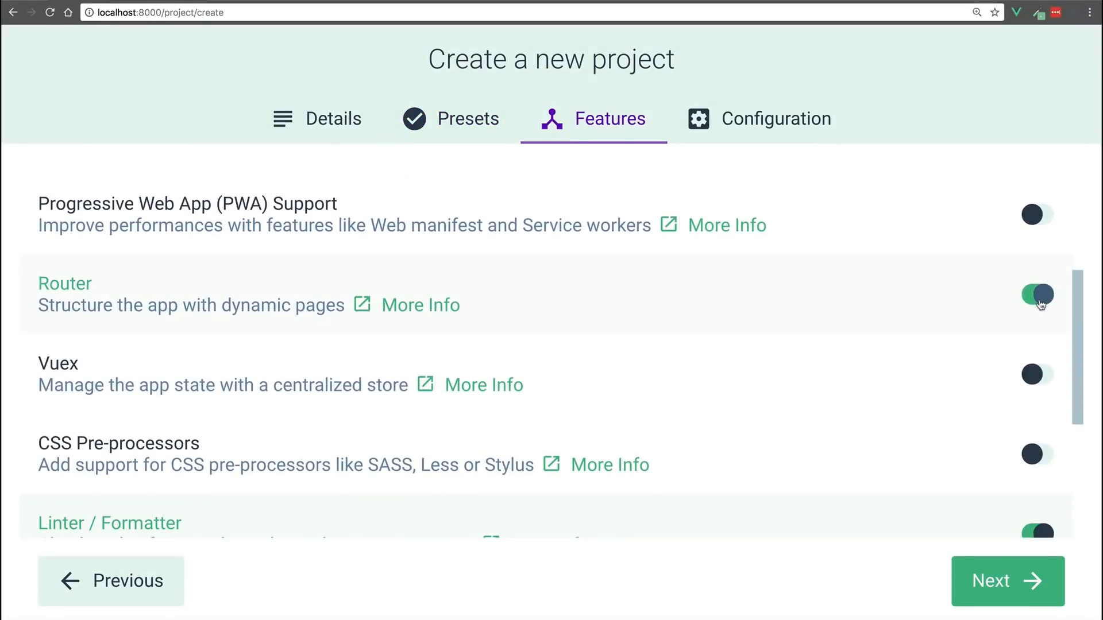
scroll(down, 3)
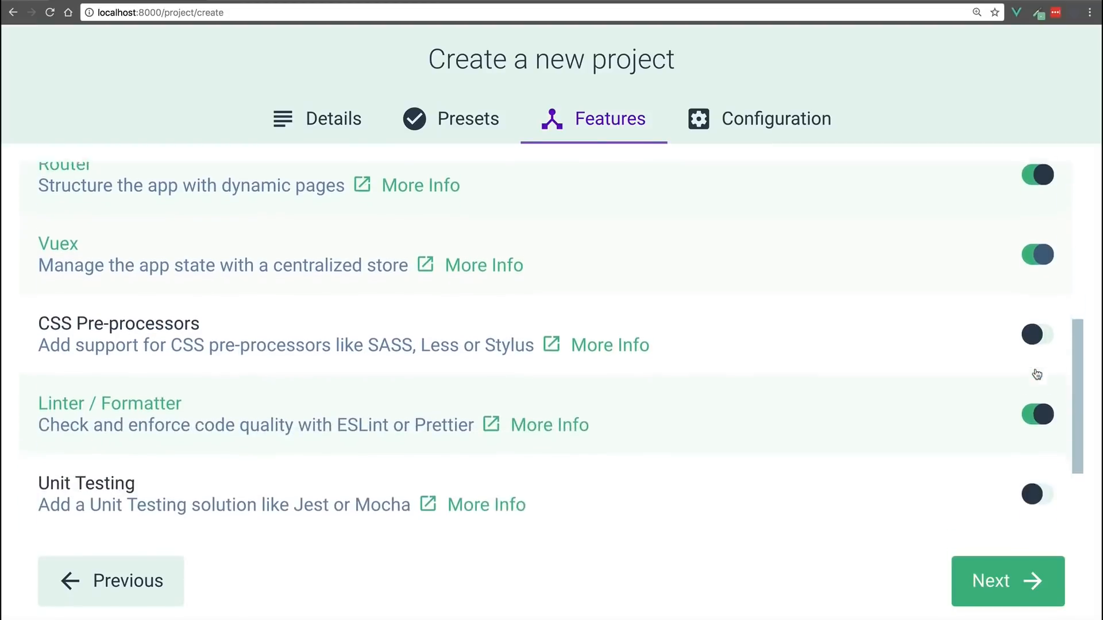
scroll(down, 3)
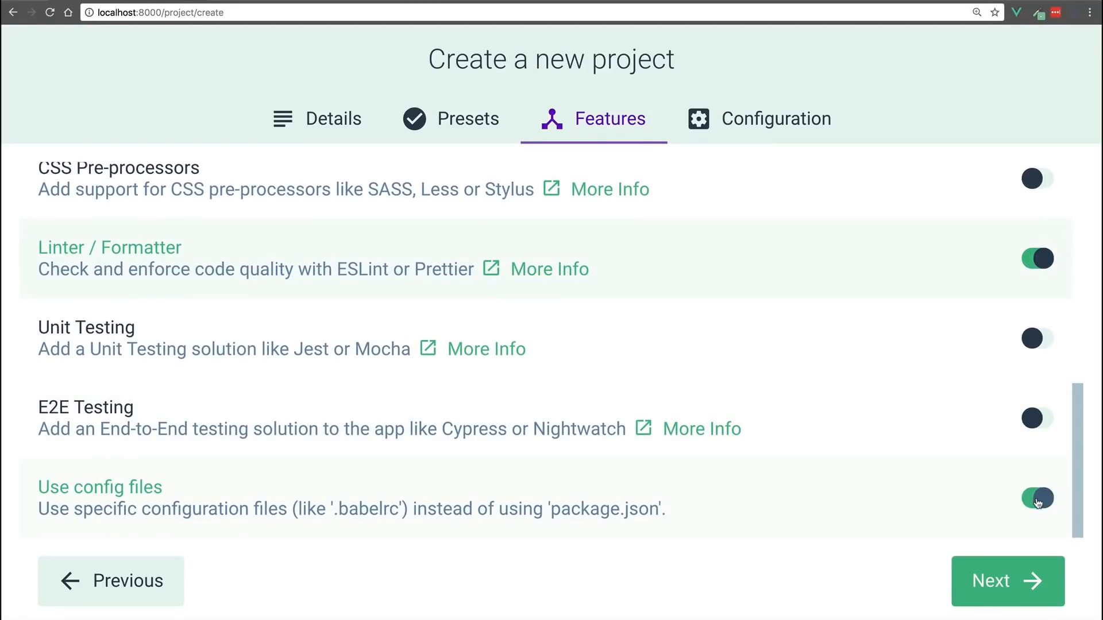
click(1007, 581)
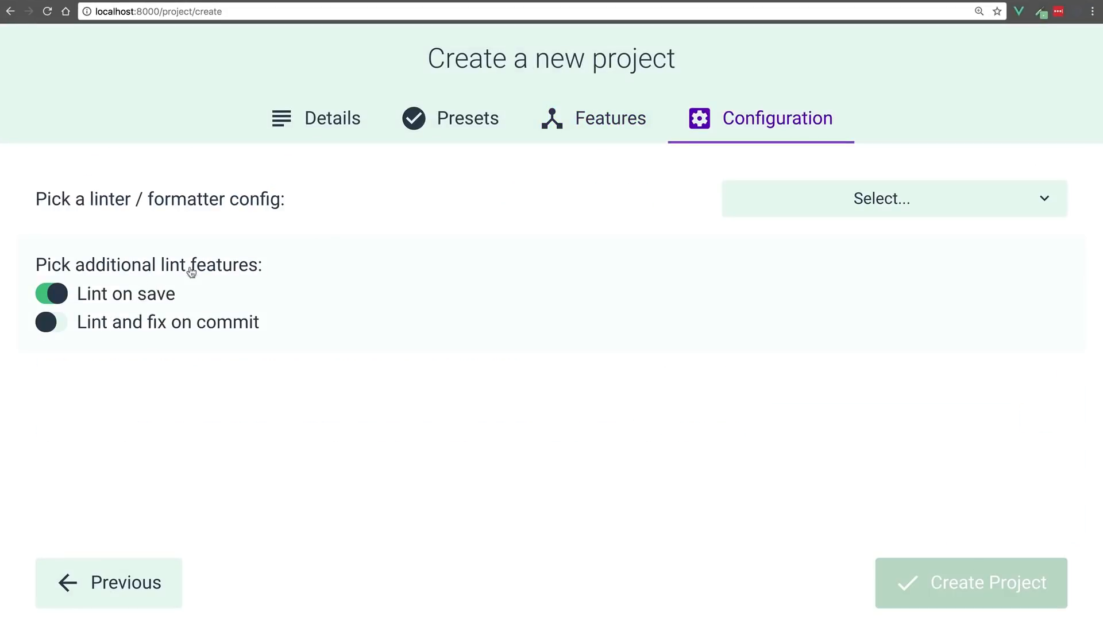
click(881, 198)
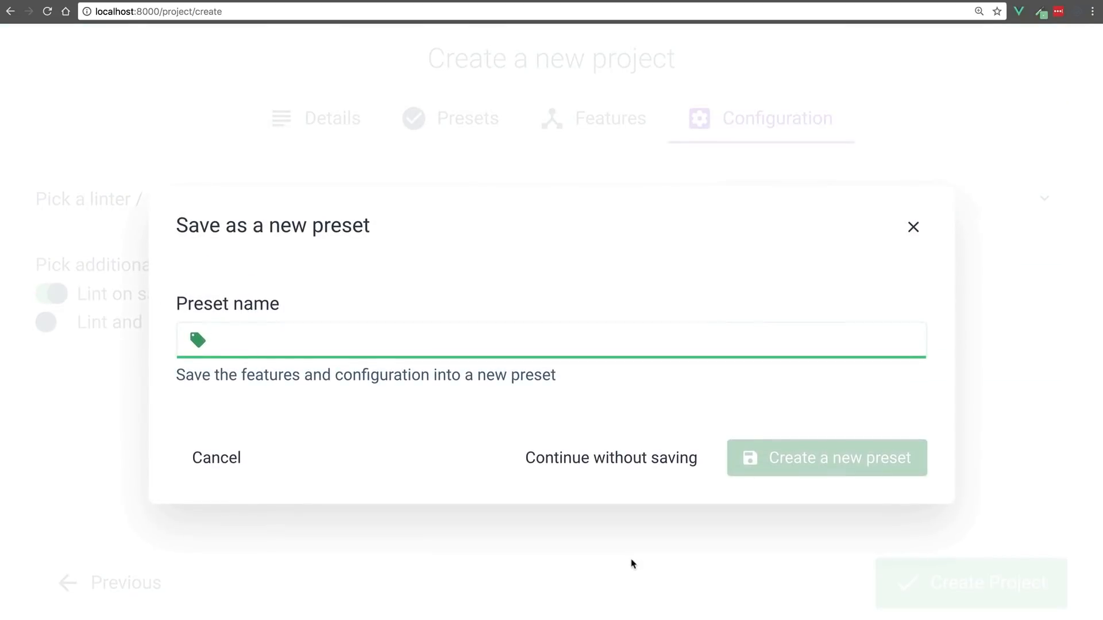
mouse_move(610, 458)
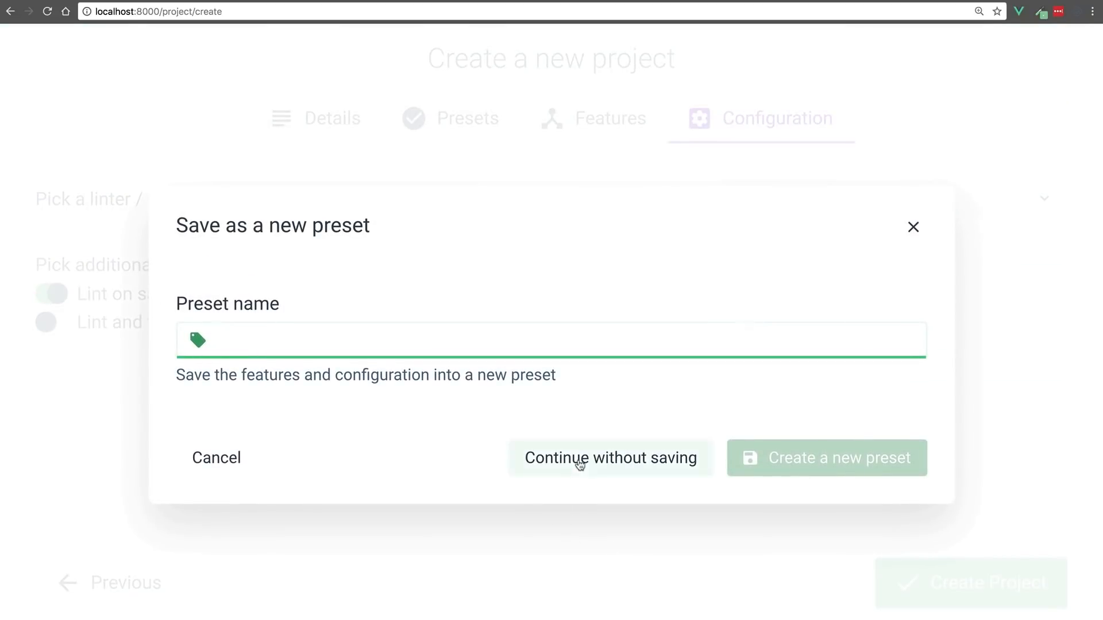
Step: Choose 'Continue without saving' in the Save as a new preset dialog
click(610, 457)
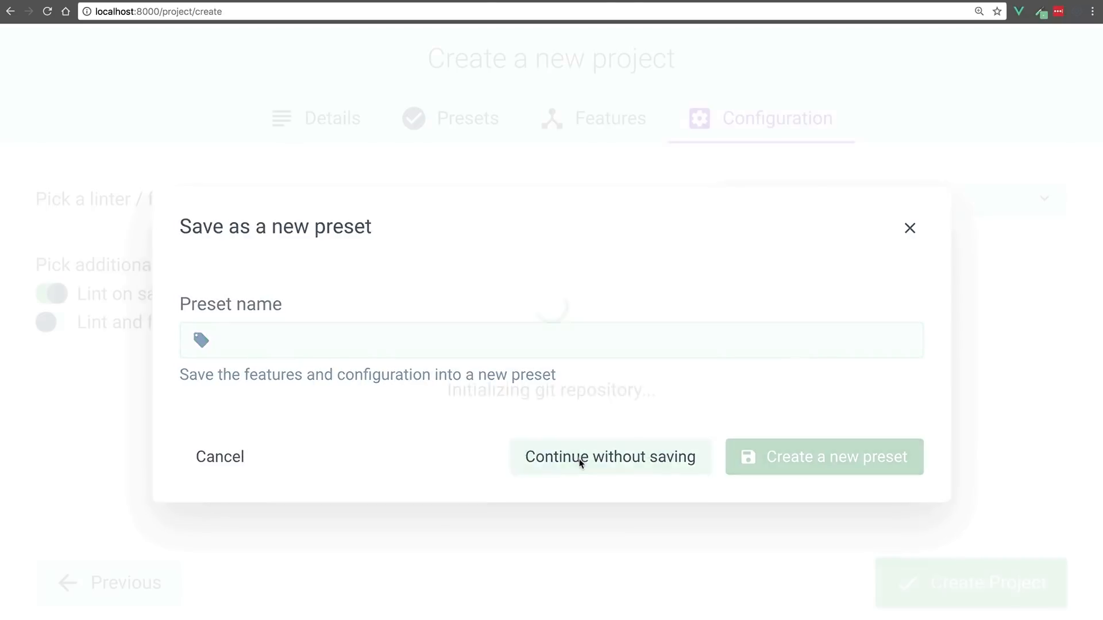
click(610, 457)
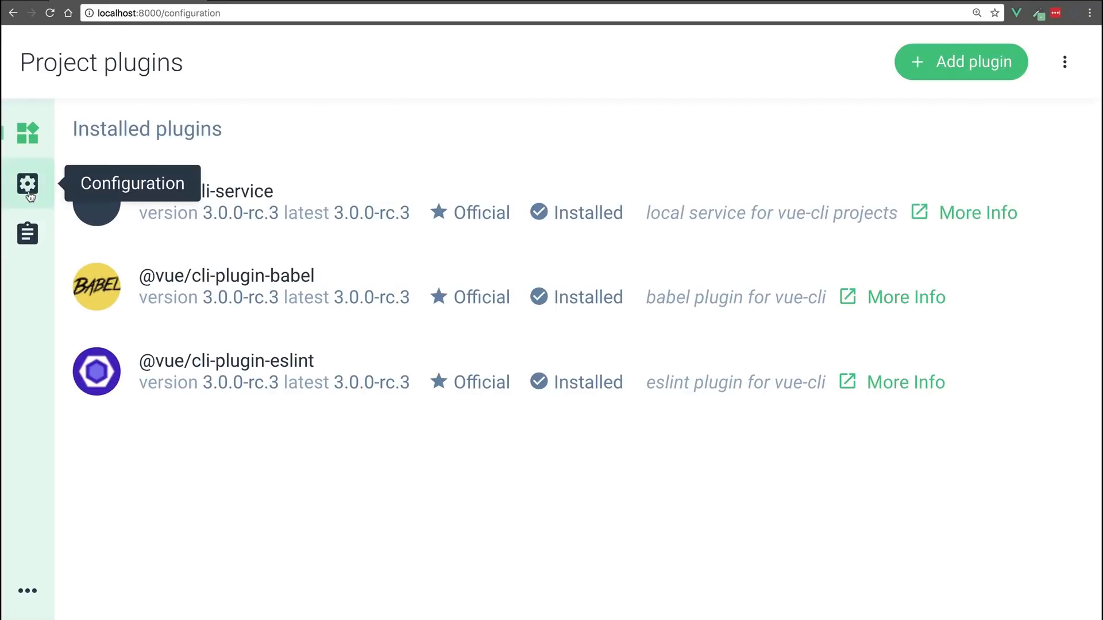
Step: View the ESLint configuration, then open the Tasks list with serve, build, lint and inspect
click(27, 184)
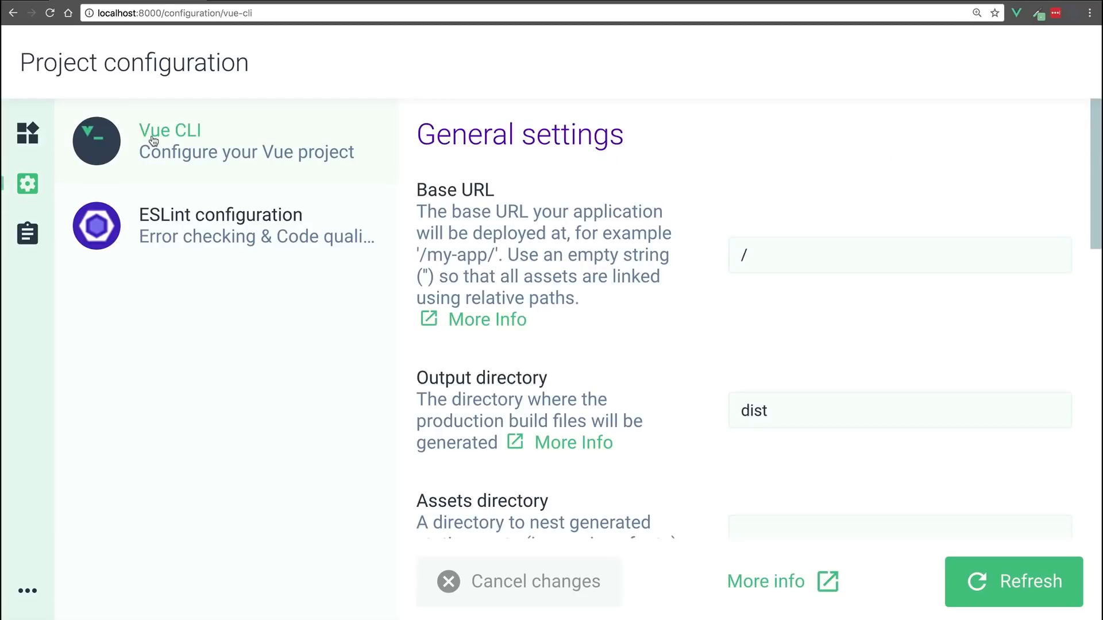
click(220, 225)
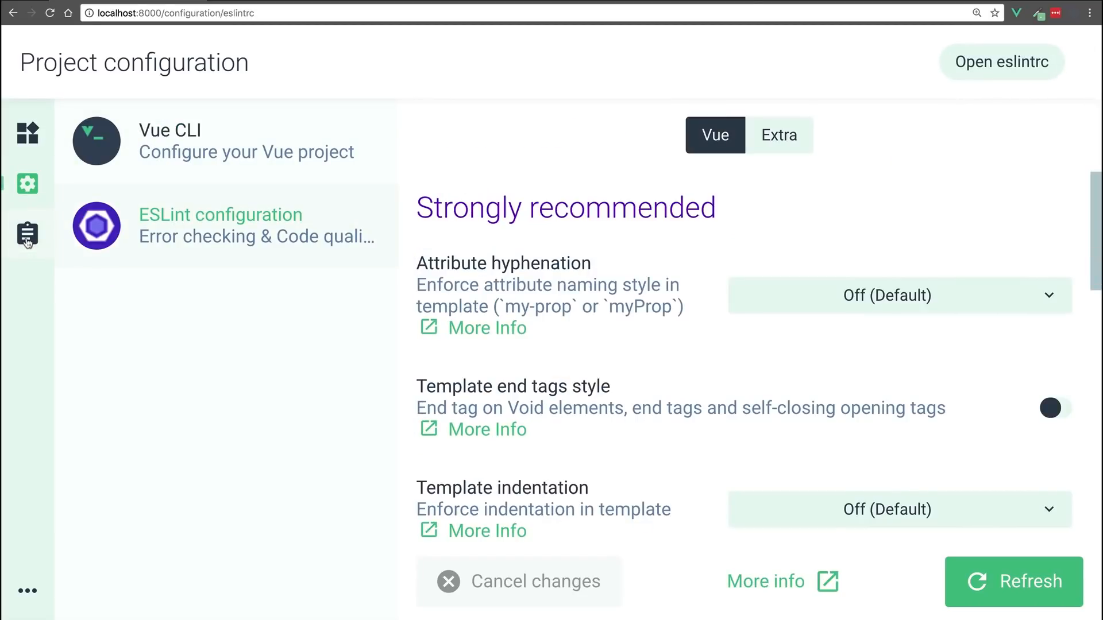
click(27, 234)
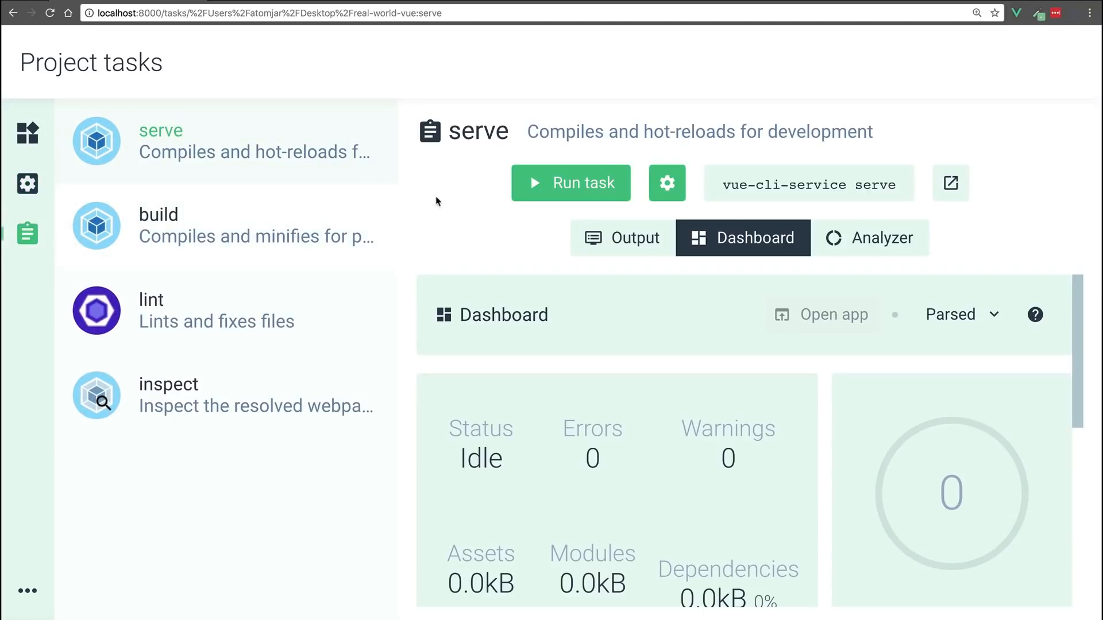
mouse_move(550, 179)
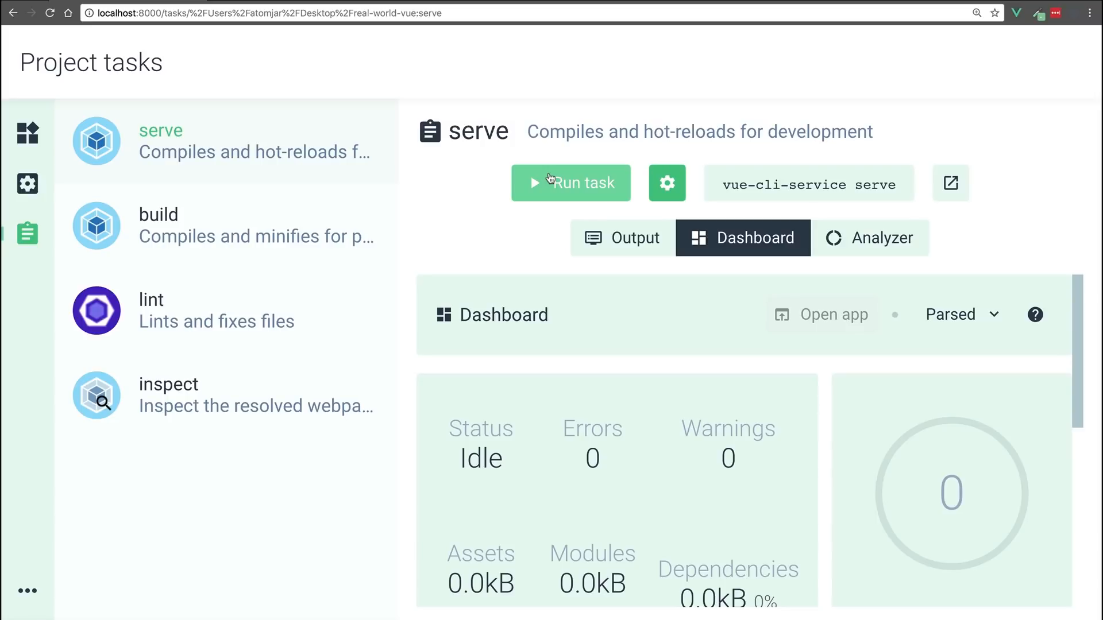
Step: Run the serve task, check its console output, and open the bundle size Analyzer
click(569, 183)
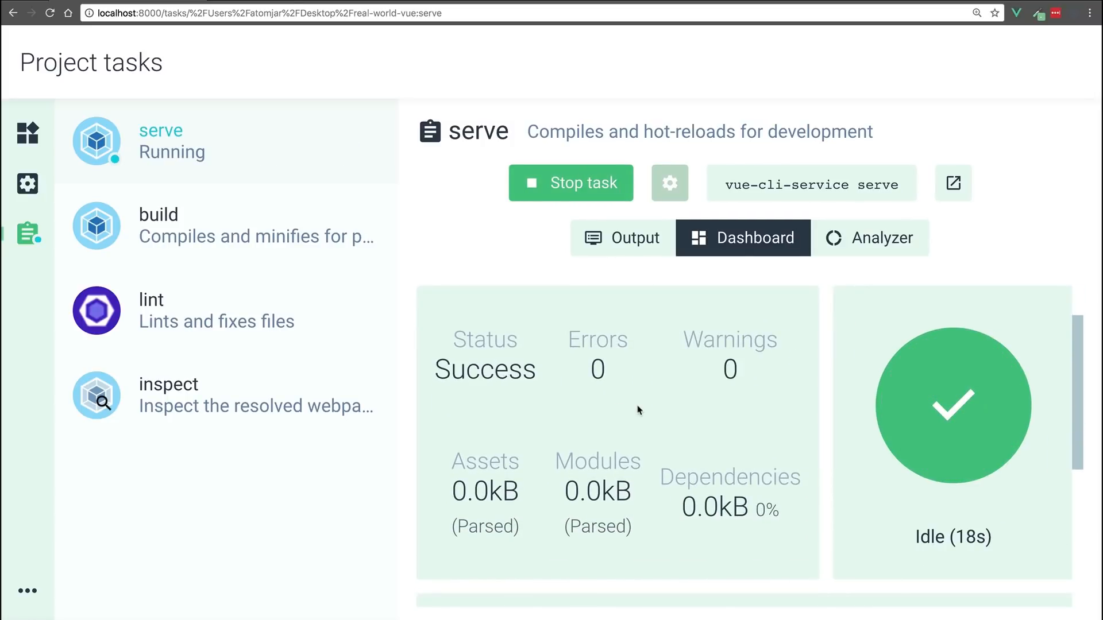
scroll(down, 3)
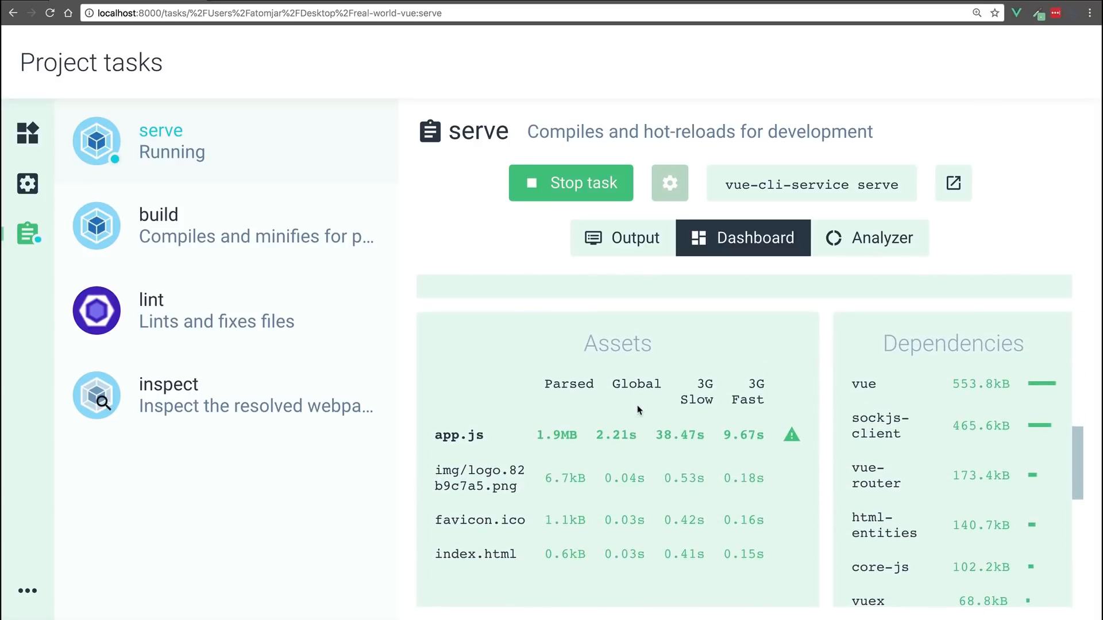
scroll(down, 3)
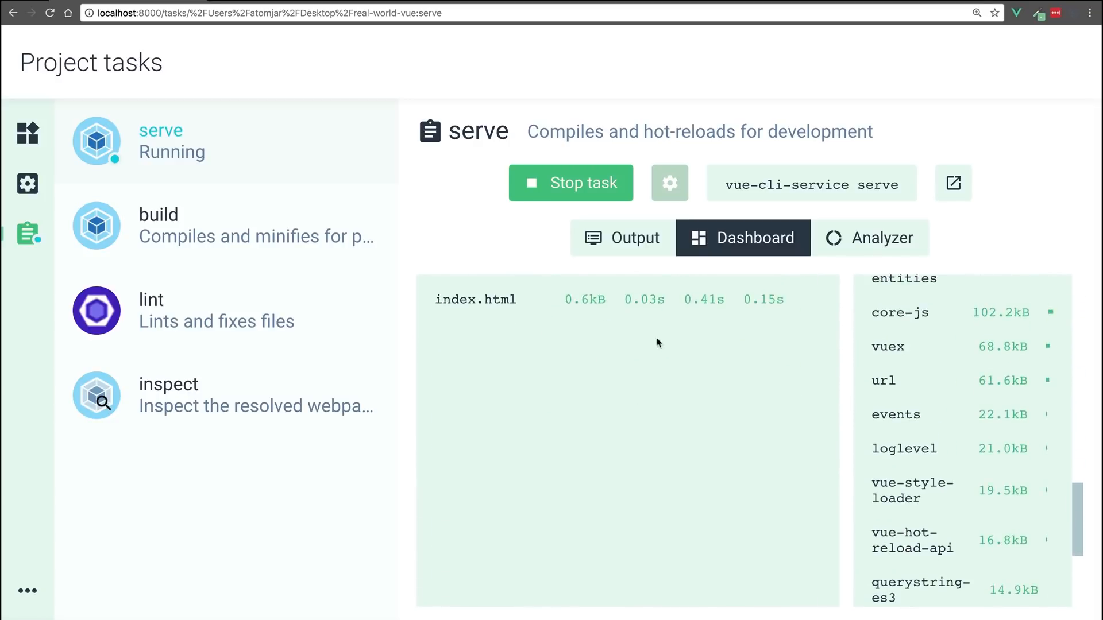
click(621, 237)
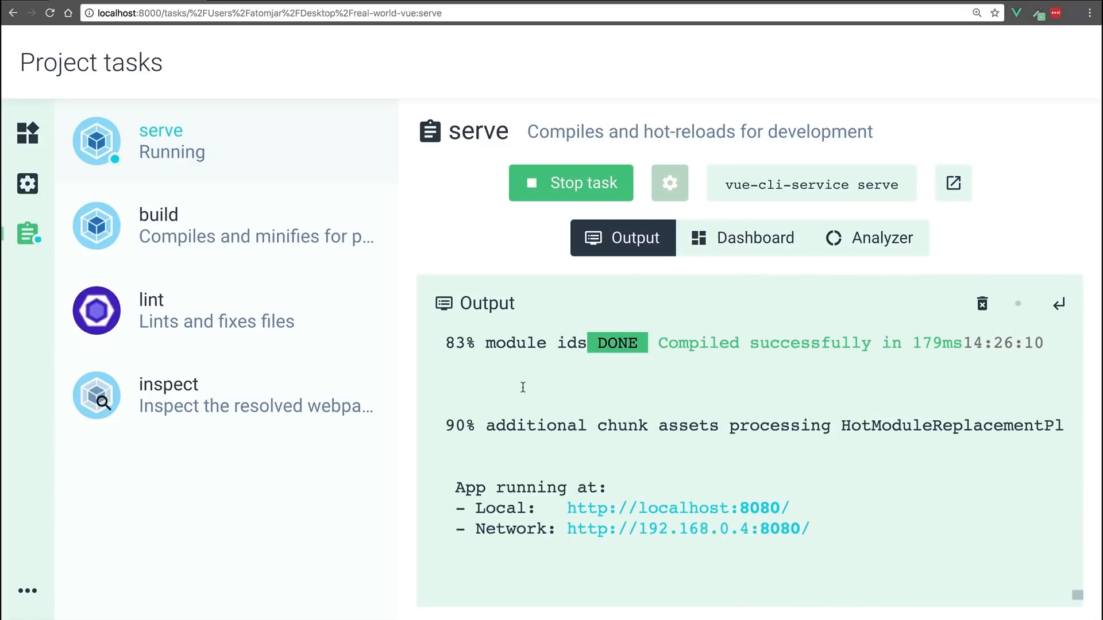
mouse_move(826, 262)
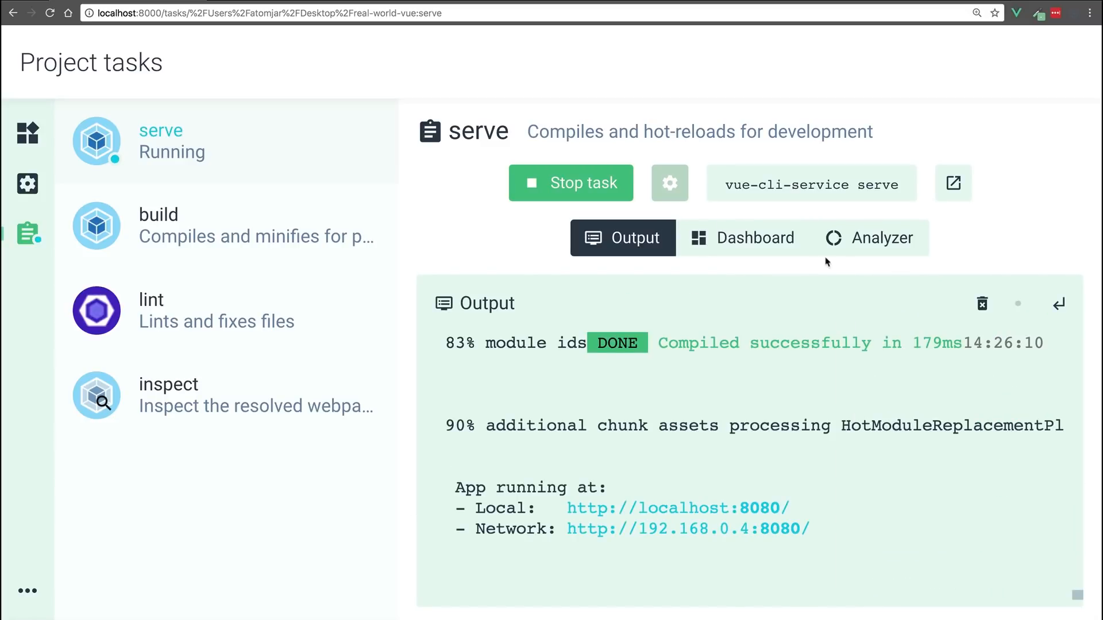
click(869, 238)
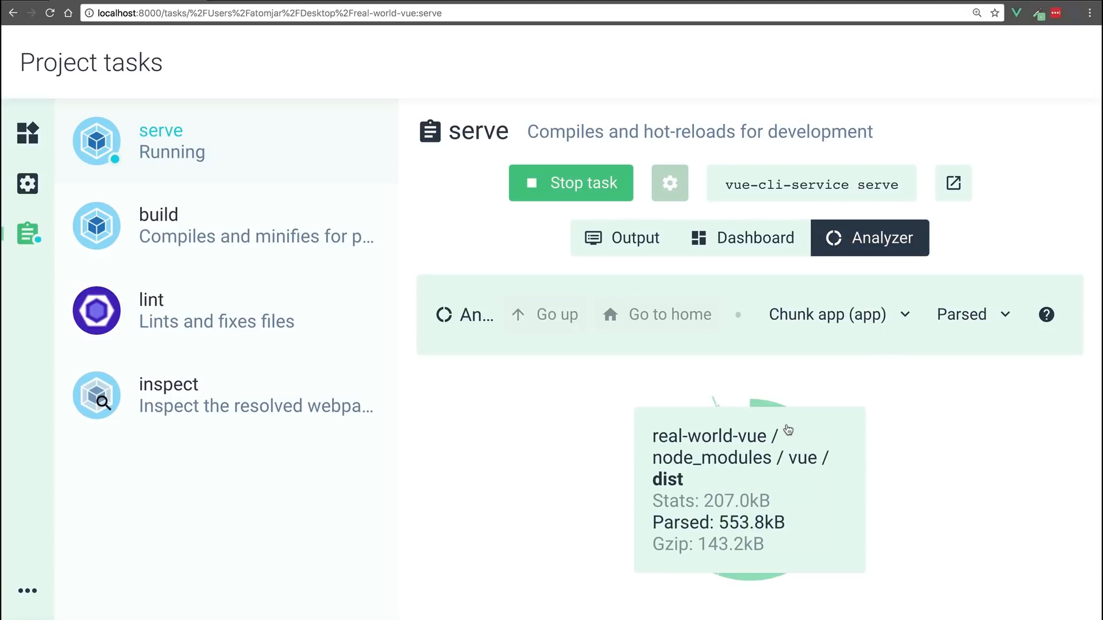
mouse_move(749, 457)
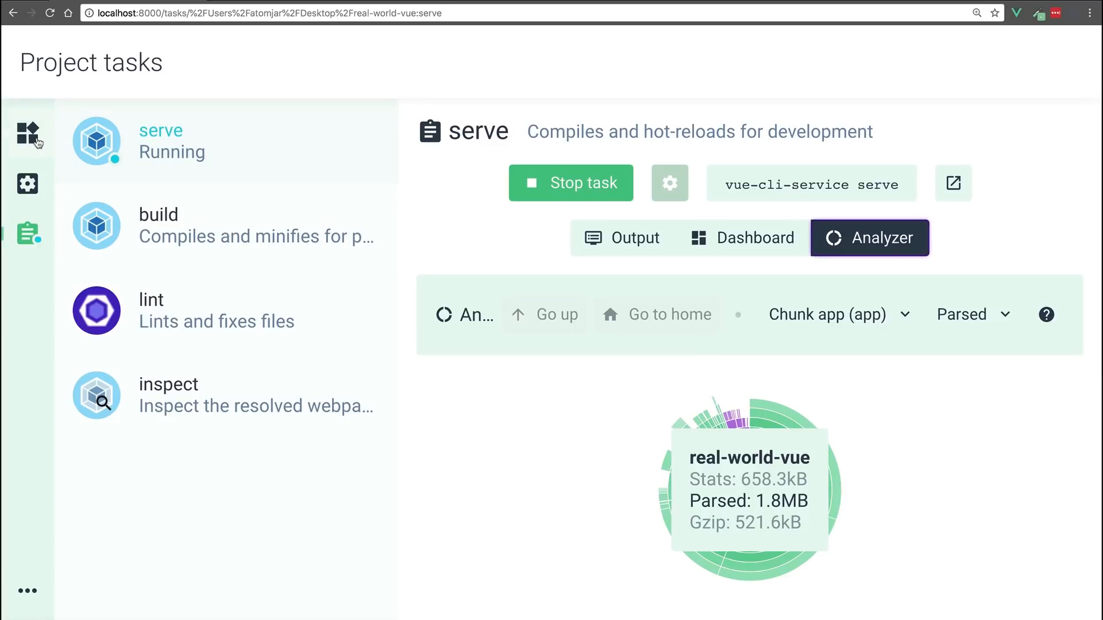
Step: Browse the plugin catalogue, select vue-cli-plugin-vuetify, then cancel adding it
click(28, 132)
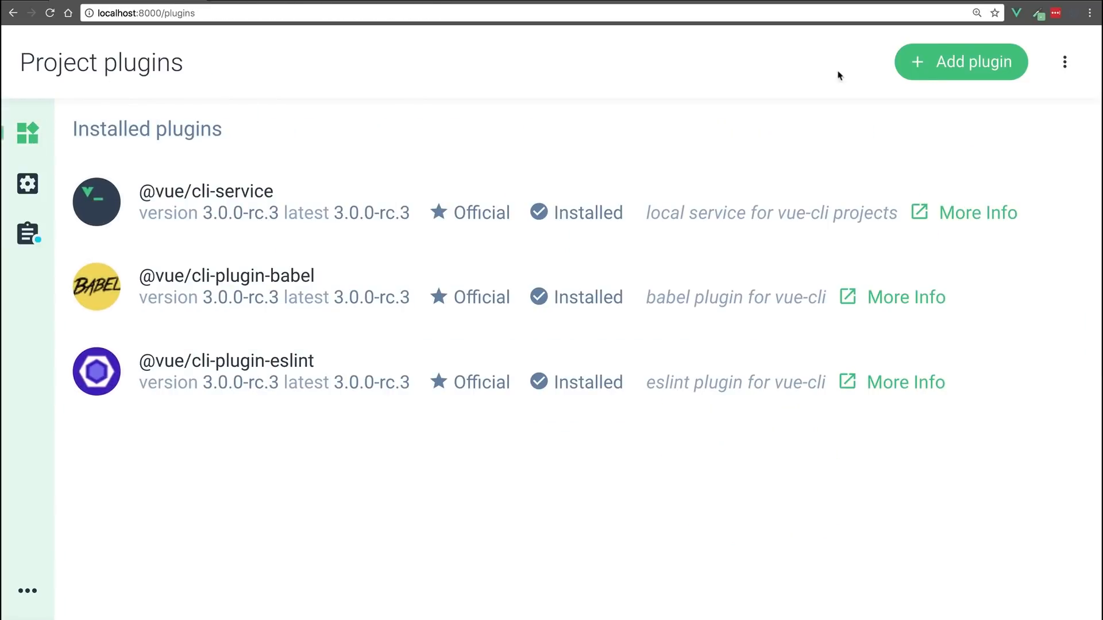
click(959, 62)
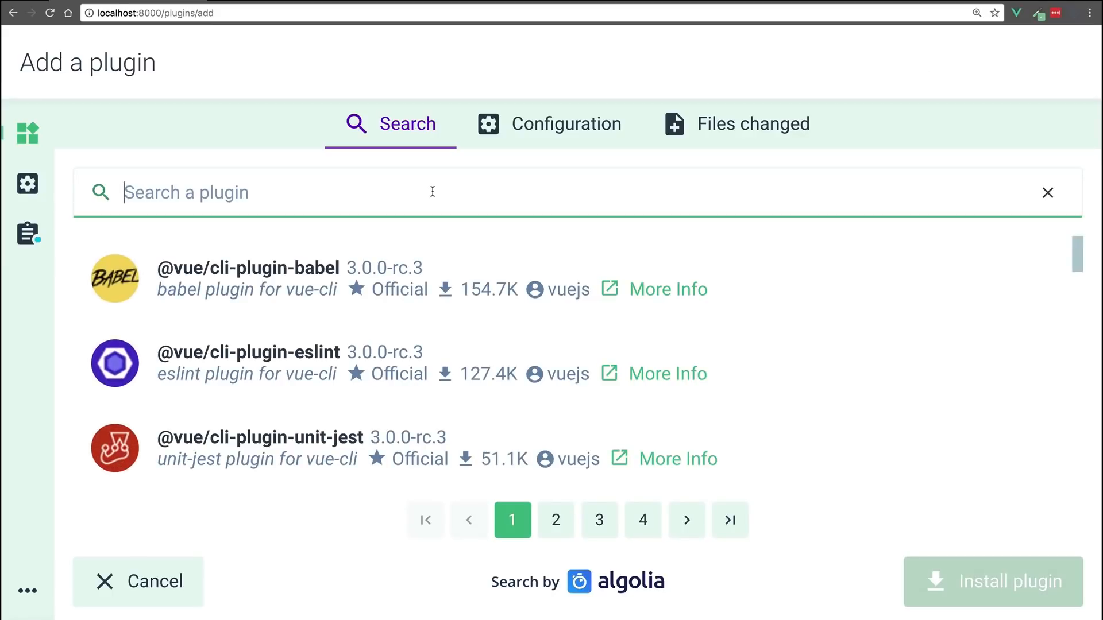
scroll(down, 3)
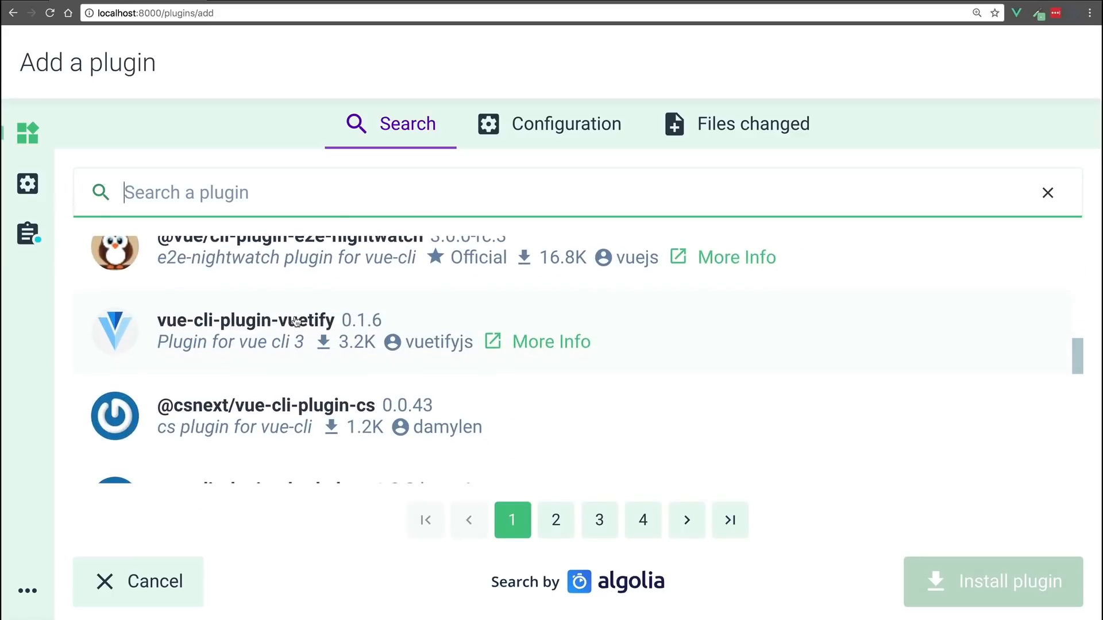
click(114, 331)
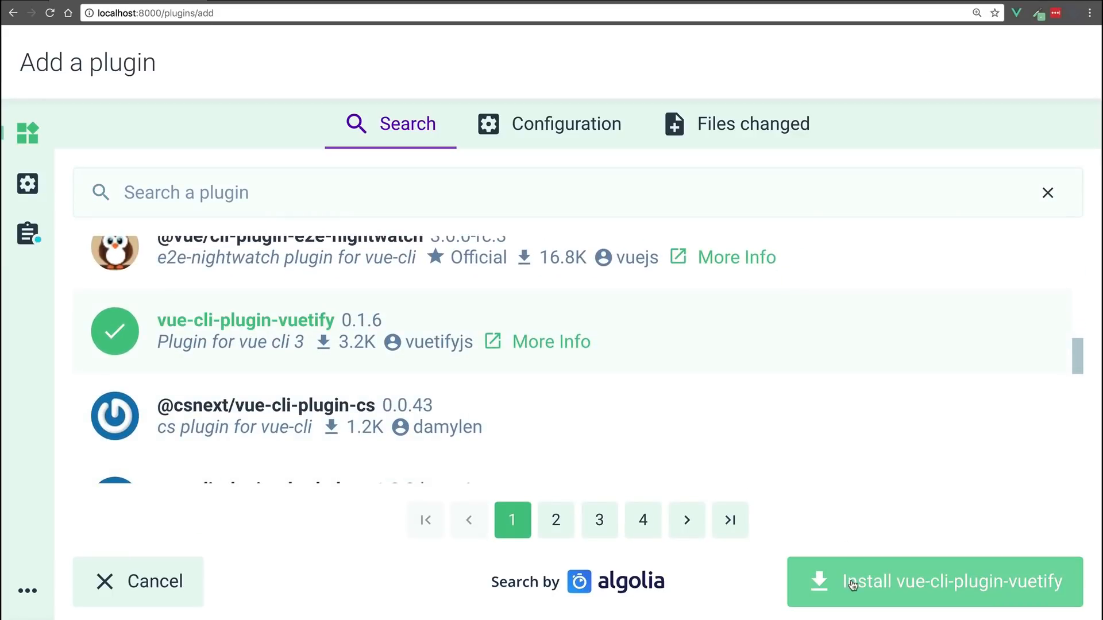
mouse_move(195, 571)
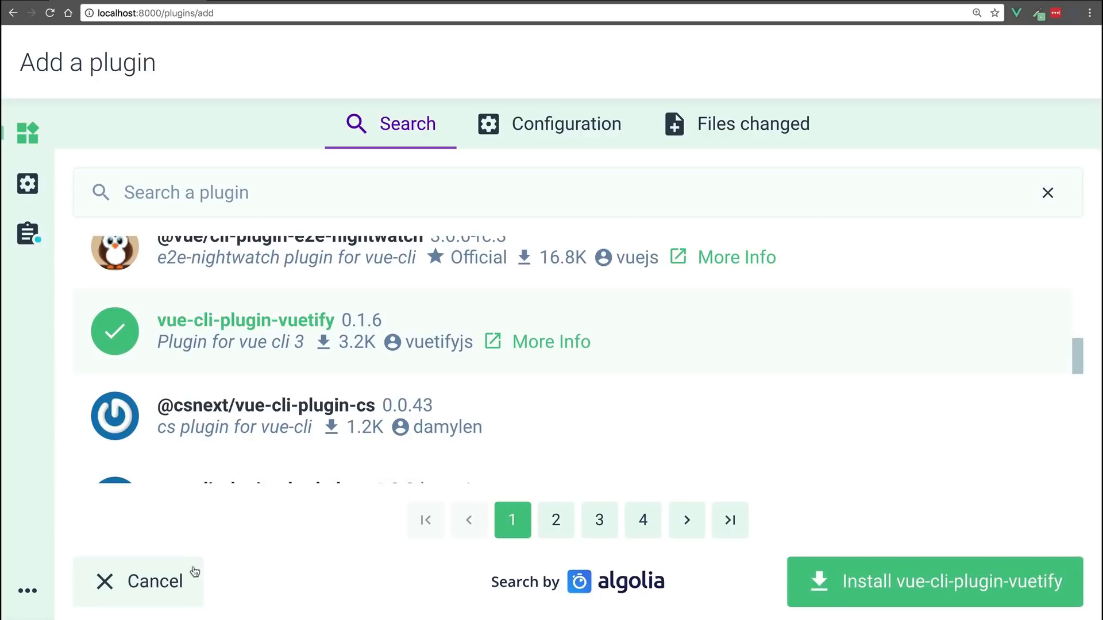
click(138, 582)
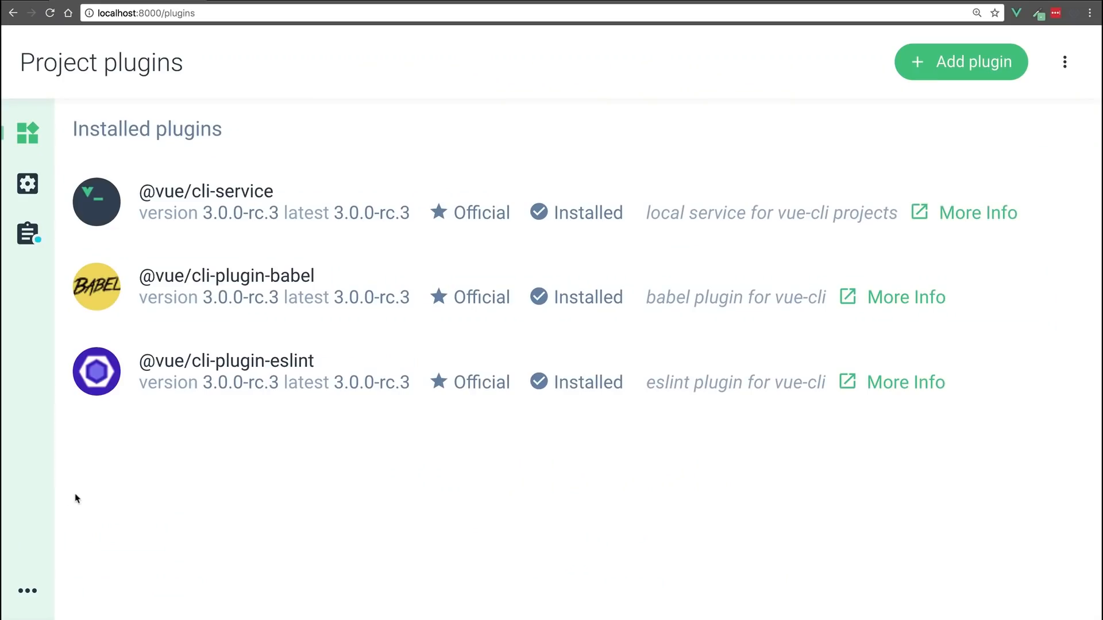
click(27, 591)
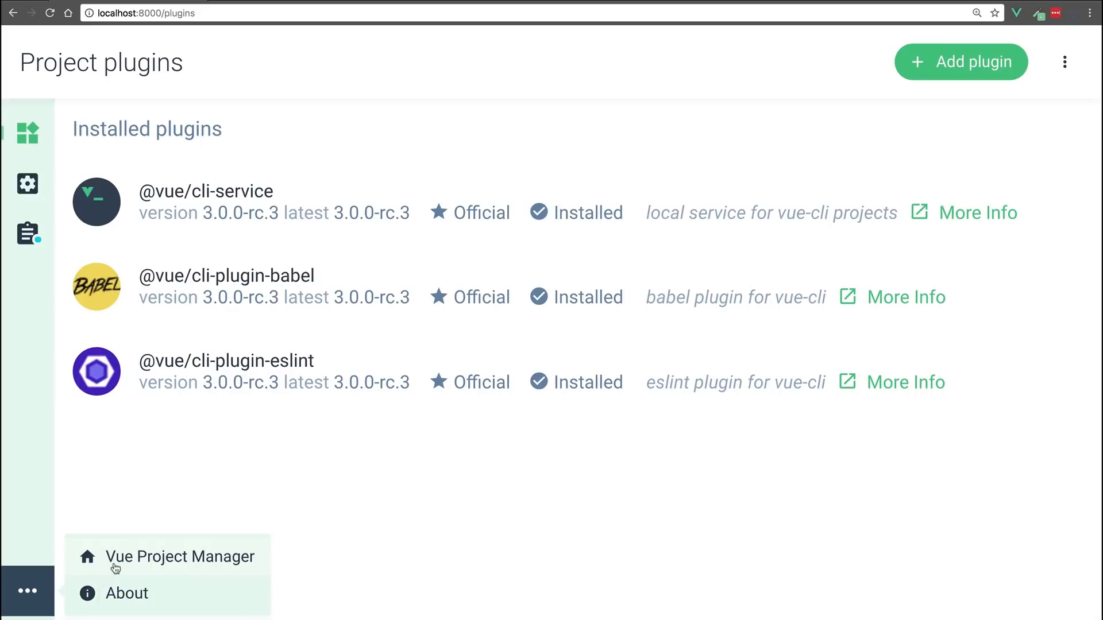
Step: Delete real-world-vue from the Vue Project Manager list, then return to the manager
click(179, 557)
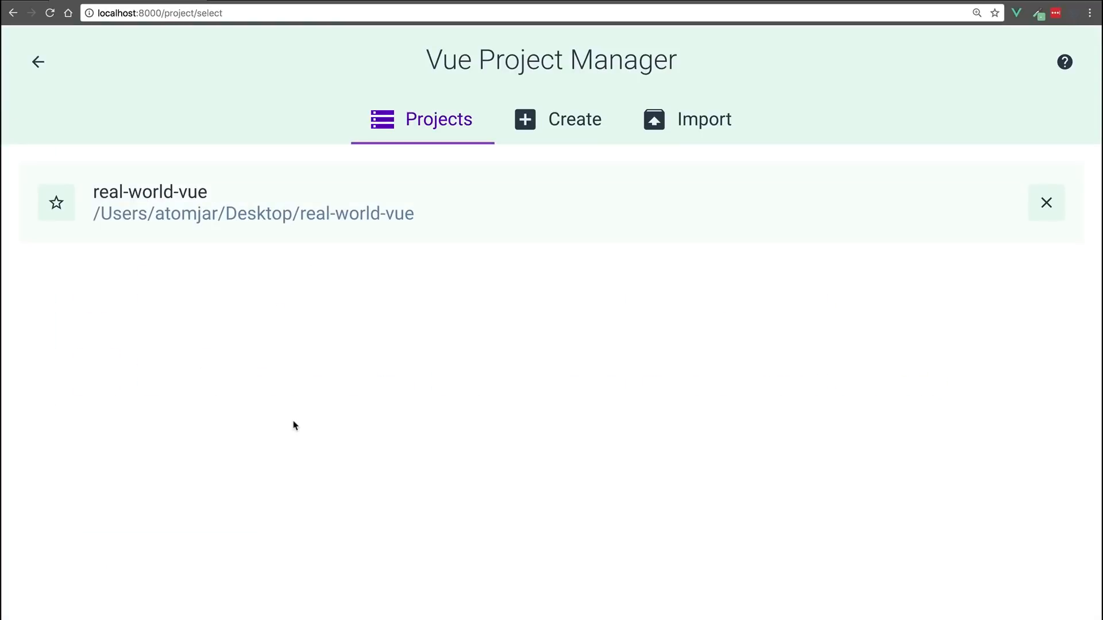
mouse_move(261, 419)
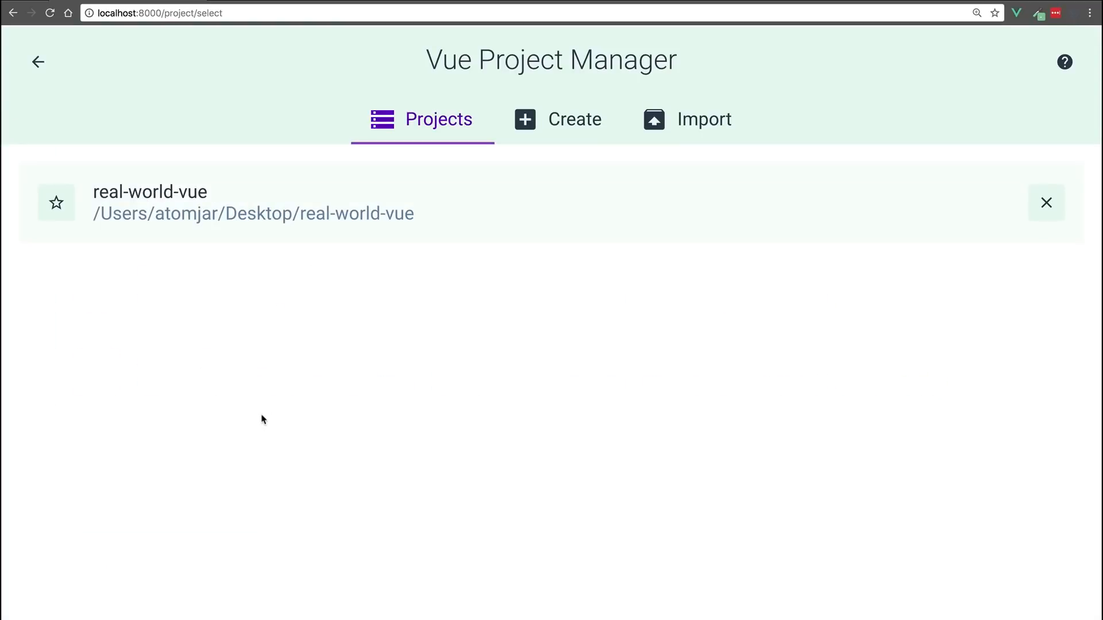
mouse_move(1046, 202)
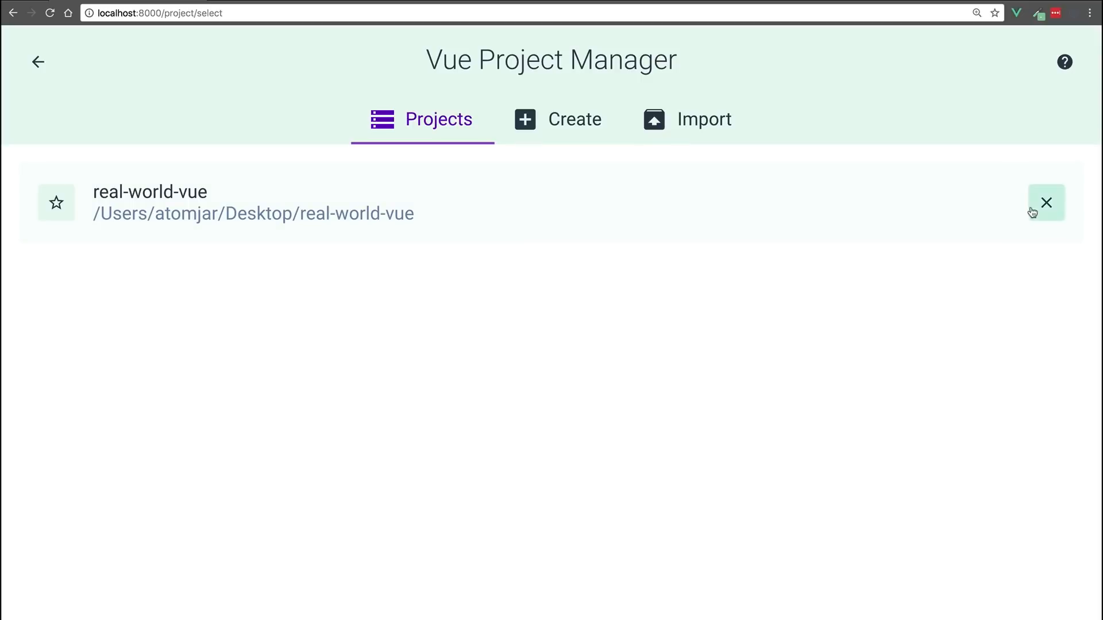
click(1045, 203)
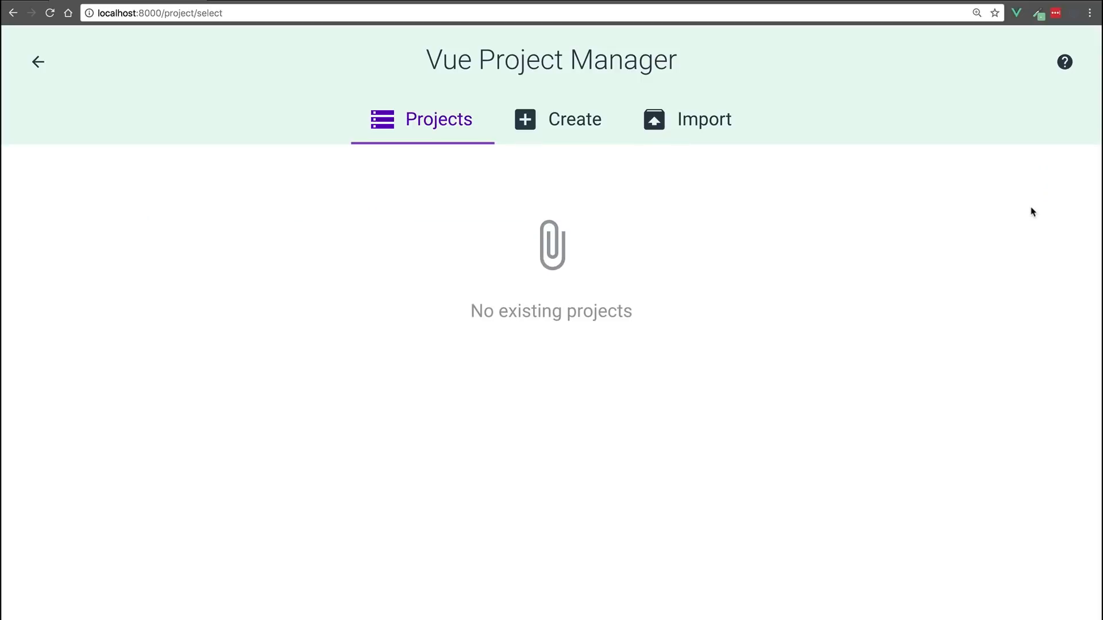
click(687, 119)
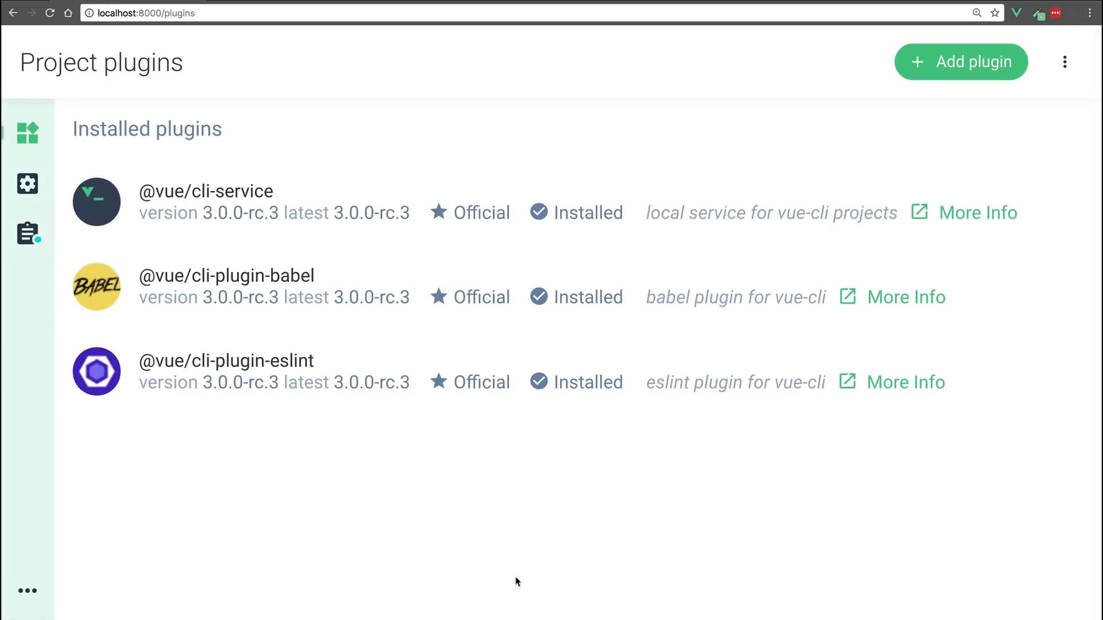
click(27, 591)
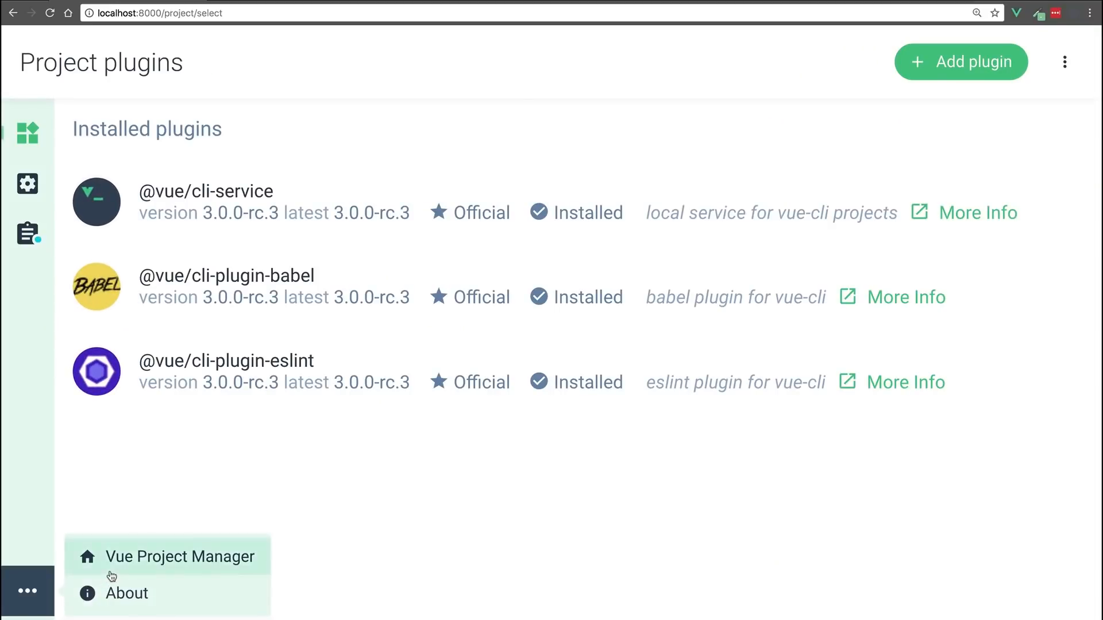
click(179, 556)
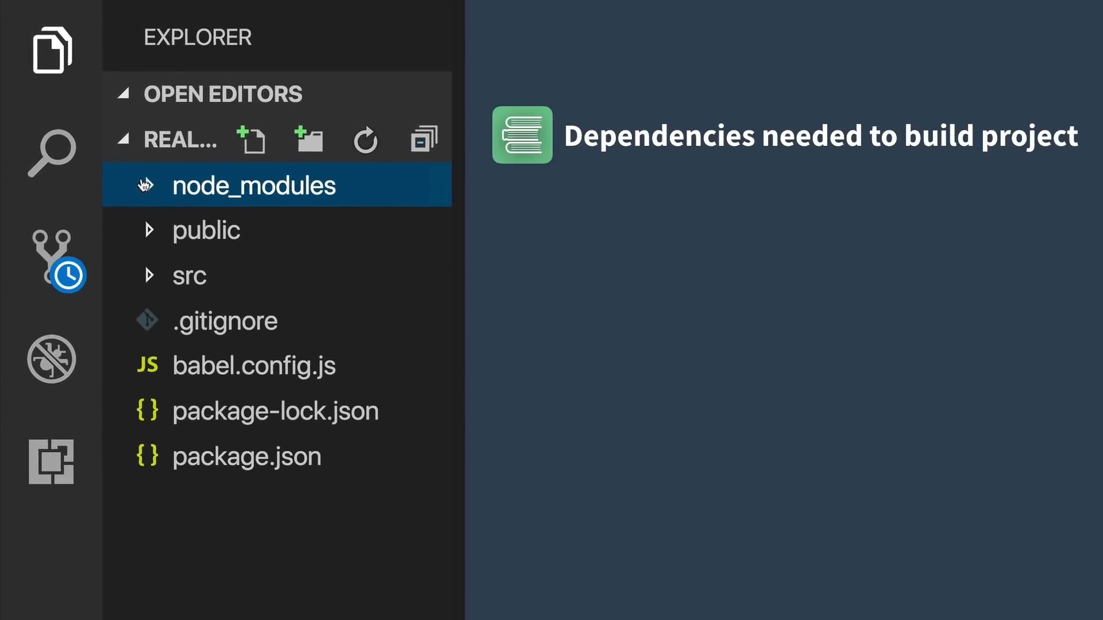
Step: Select public, then expand src to show assets, components, views, App.vue, main.js, router.js, store.js
click(207, 232)
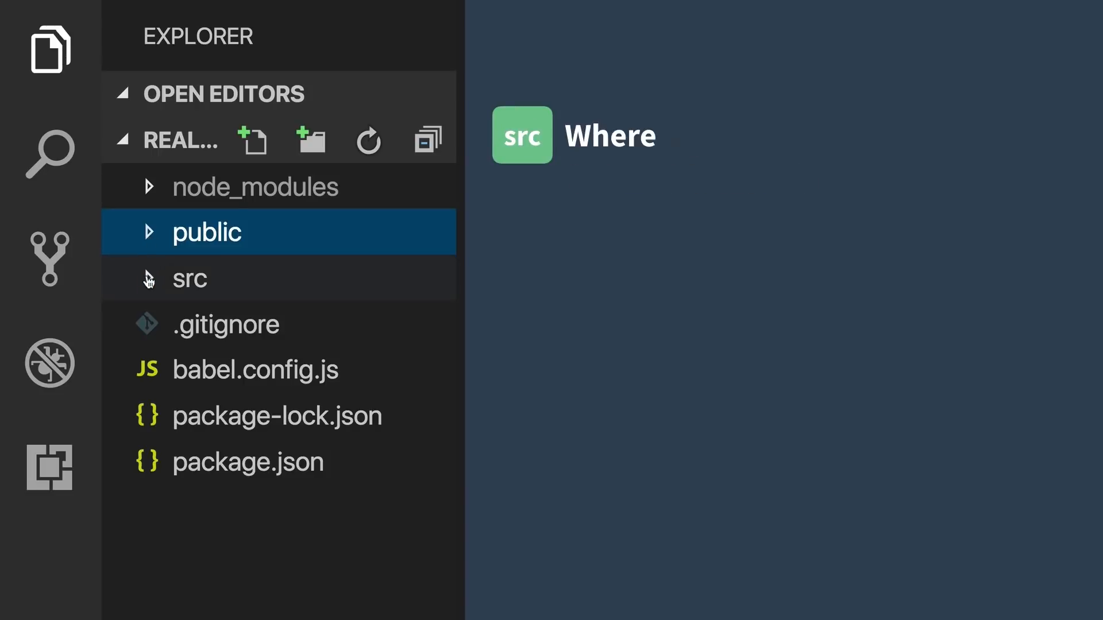
click(190, 279)
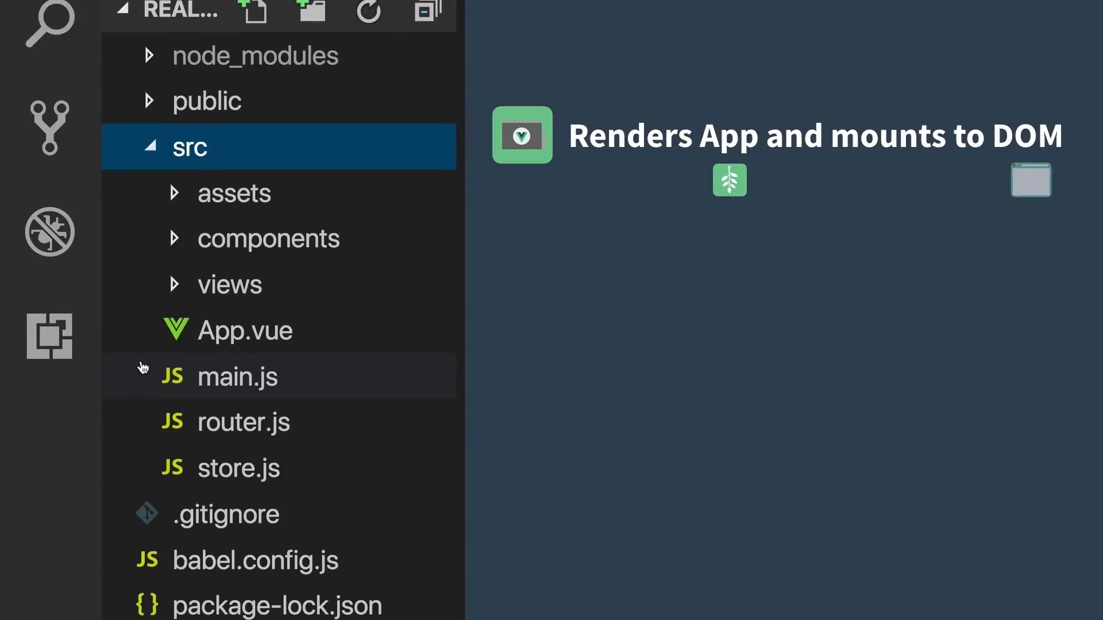
scroll(down, 3)
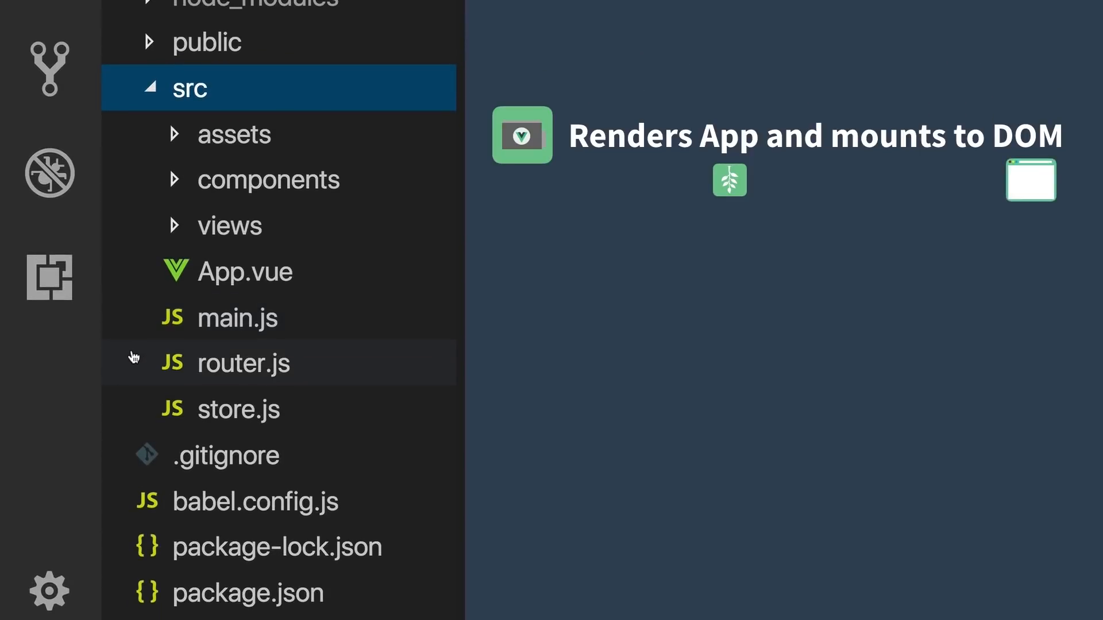
click(243, 363)
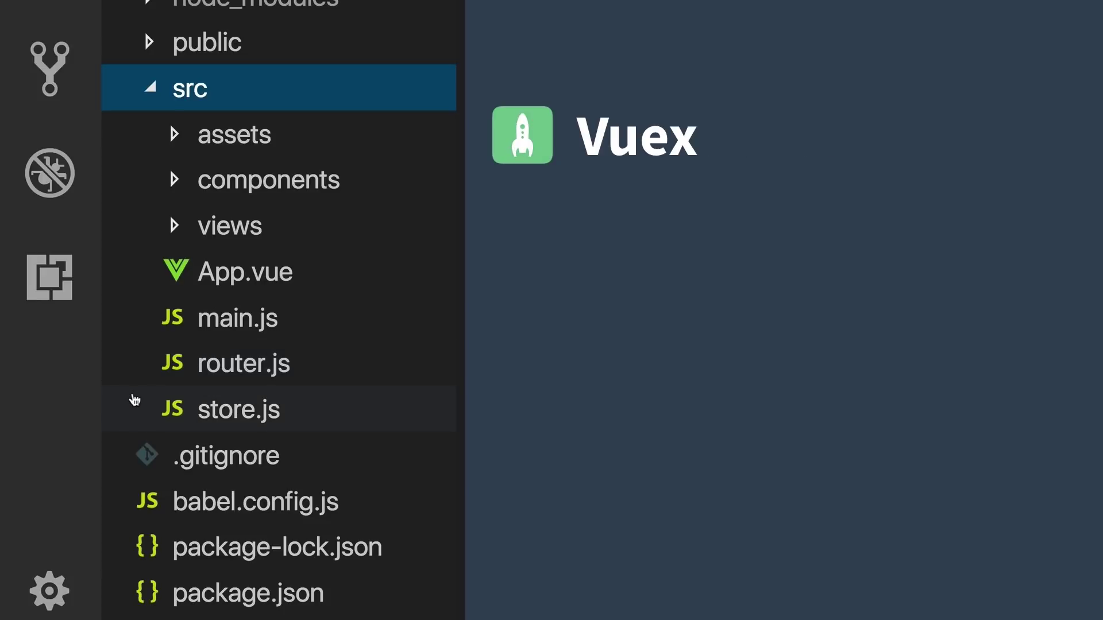
mouse_move(131, 422)
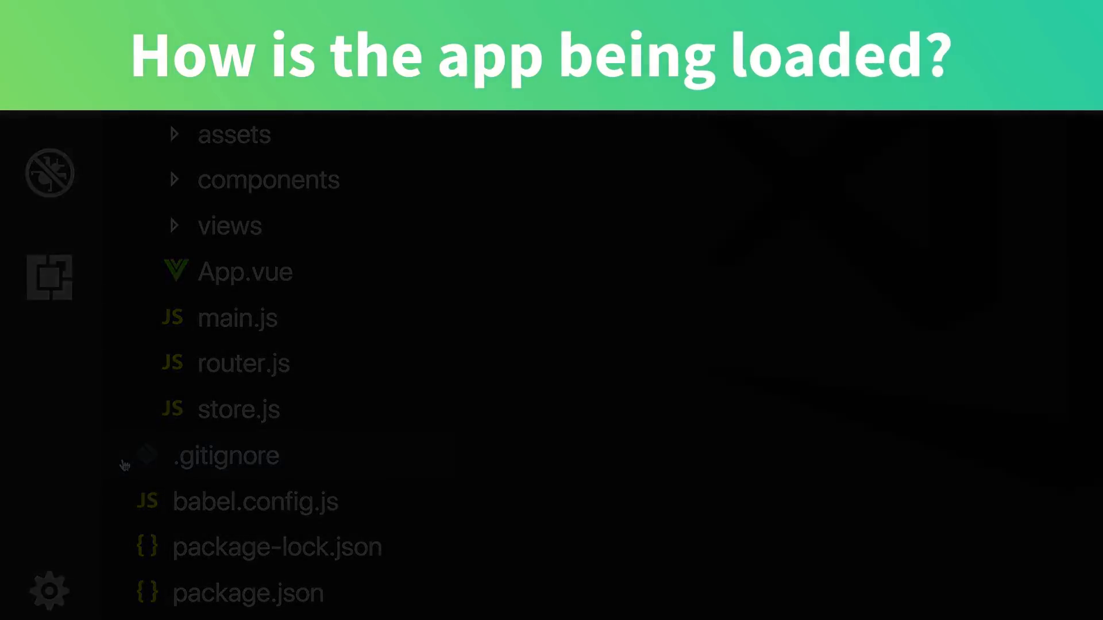
Step: Open src/main.js, where Vue is created with App, router and store and mounted to #app
click(237, 318)
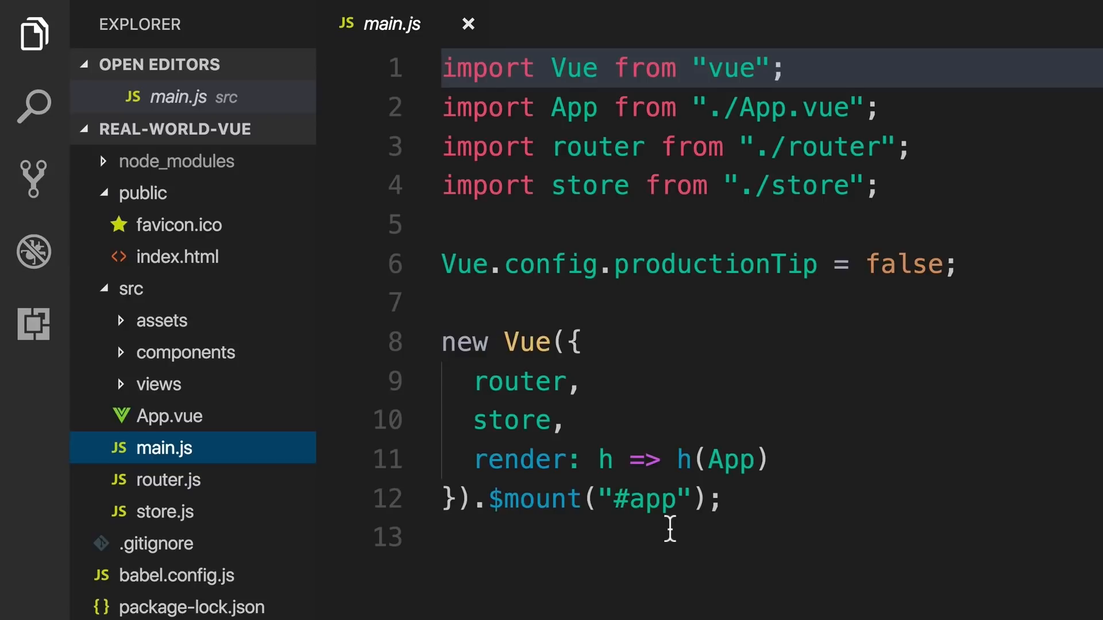
mouse_move(235, 387)
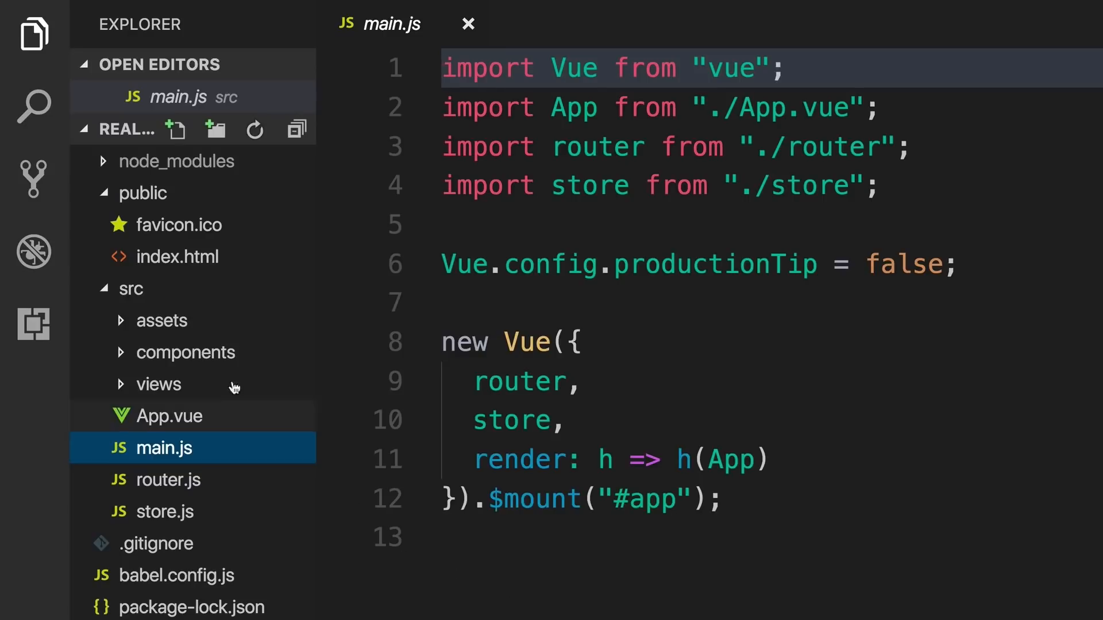
mouse_move(180, 256)
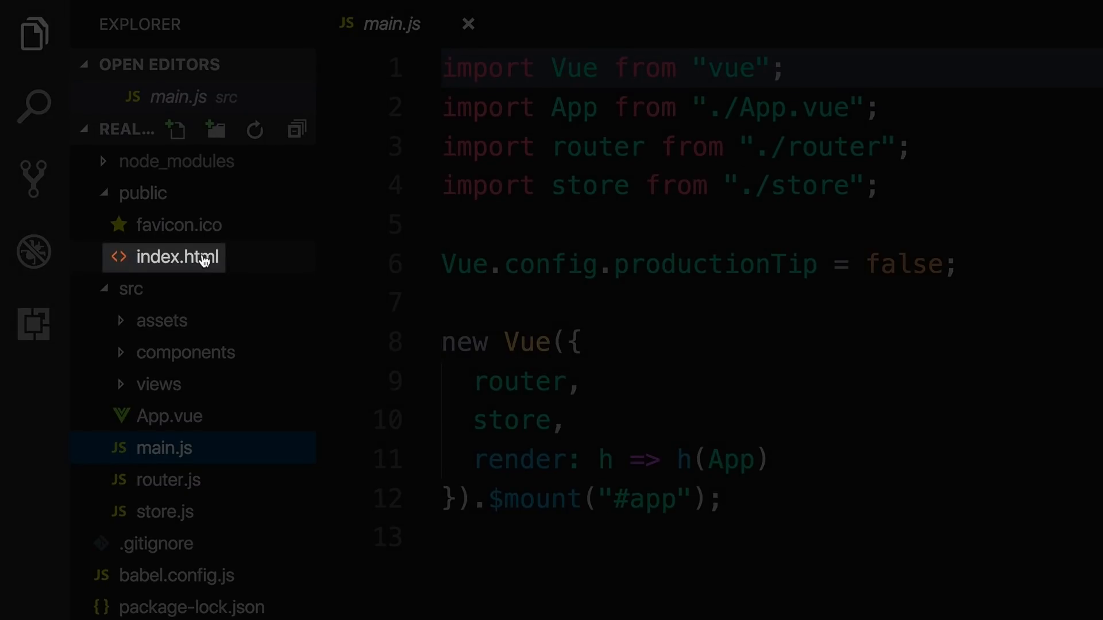
Step: Open public/index.html to see the empty div with id app
click(165, 257)
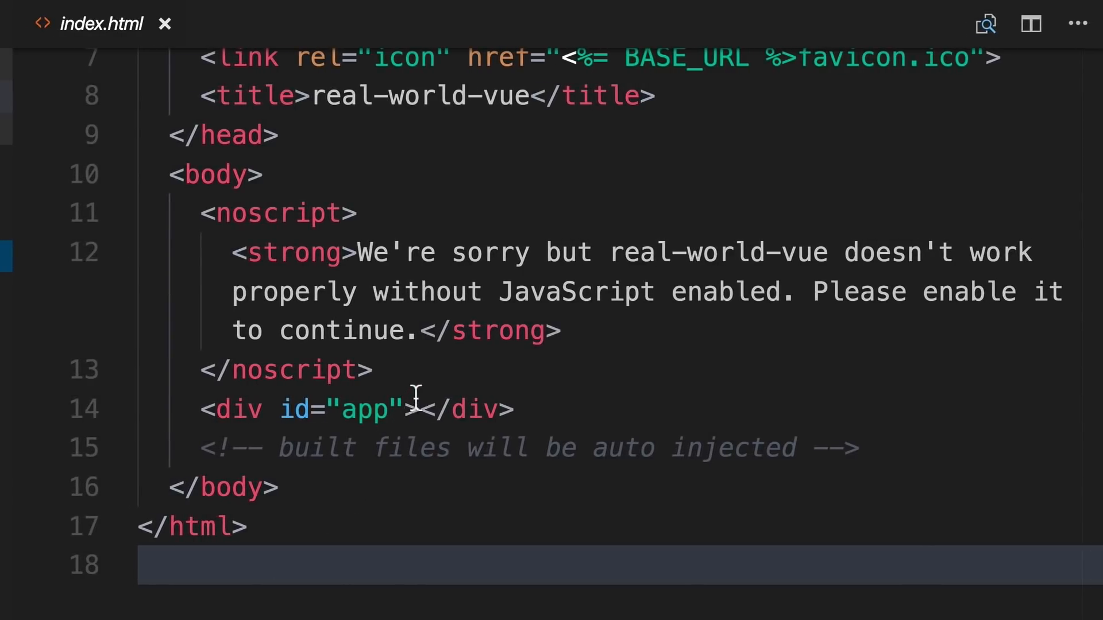
mouse_move(430, 445)
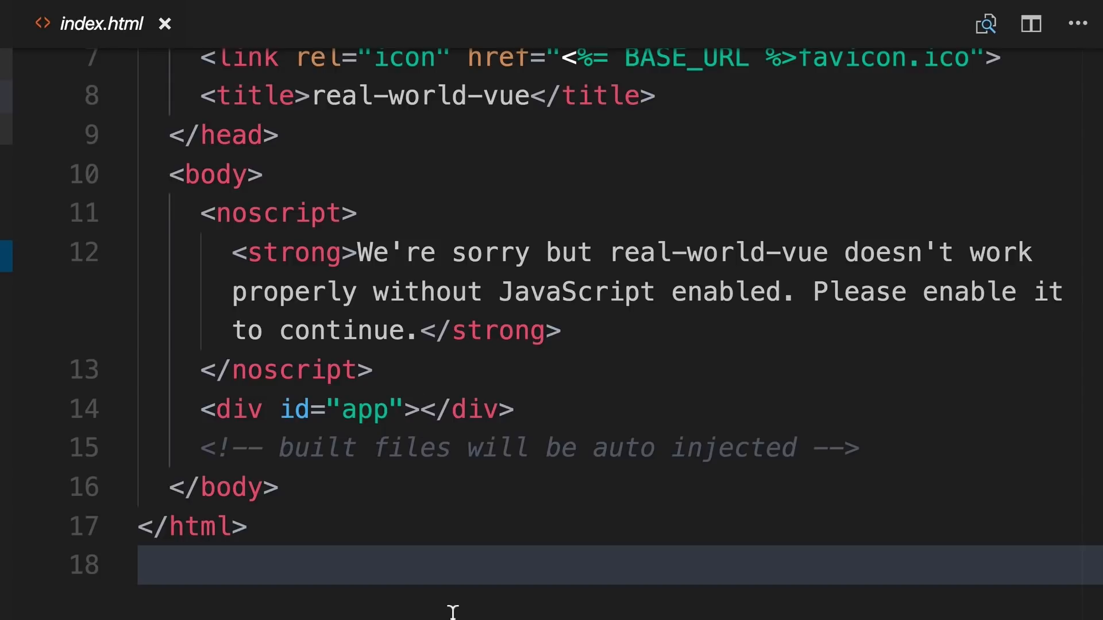
mouse_move(851, 457)
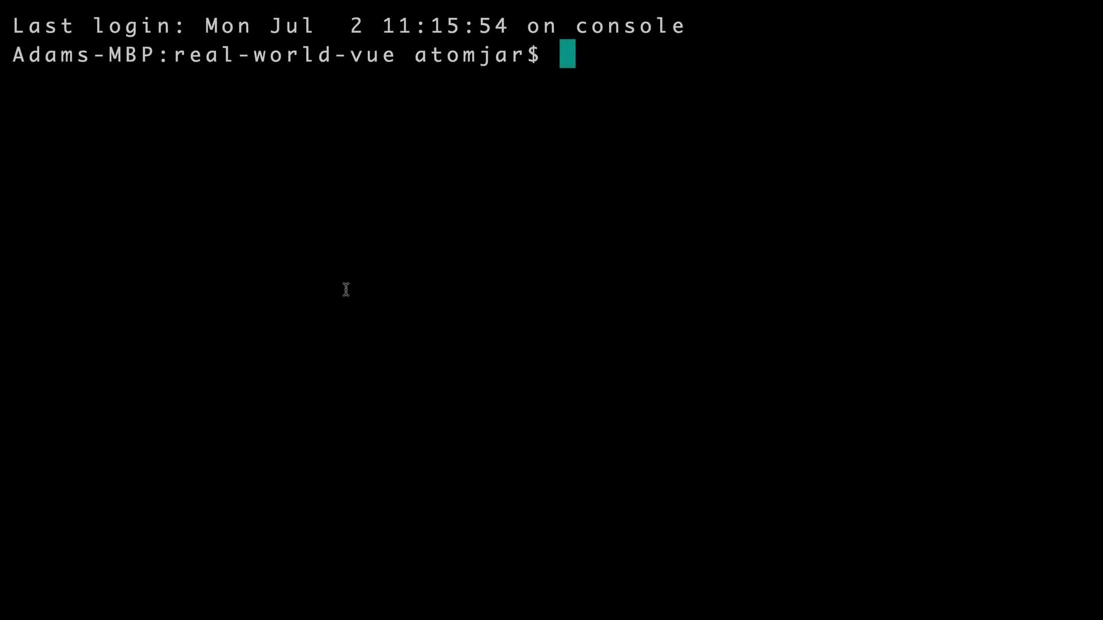
Step: Run 'npm run build' in the real-world-vue folder to generate the dist folder
text(npm run)
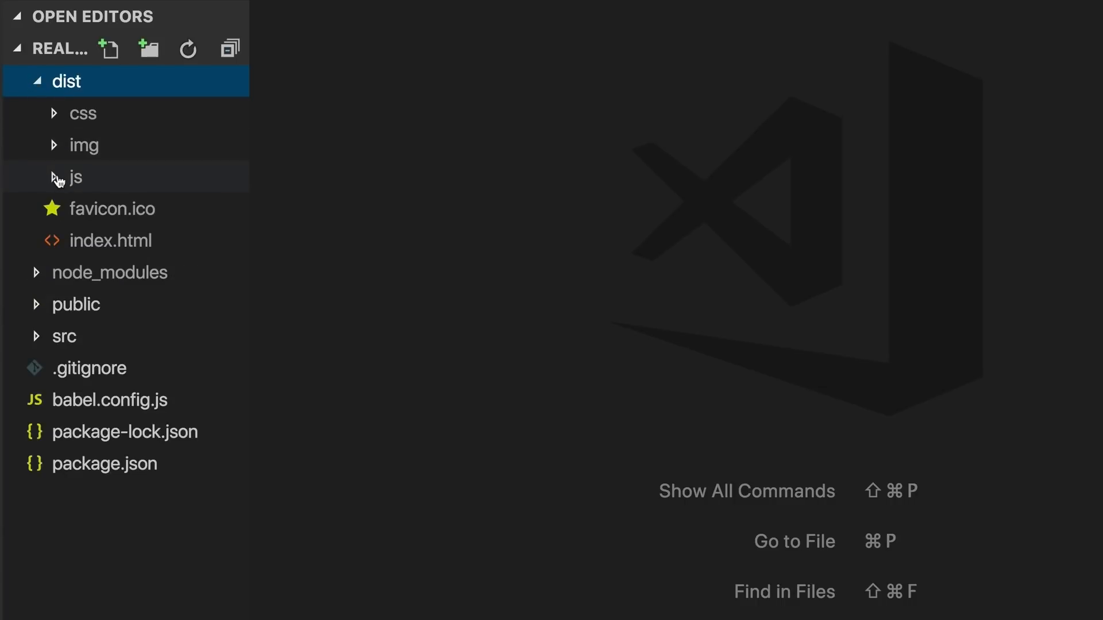
Step: Expand dist/js and open dist/index.html with its chunk-vendors and app script tags
click(75, 177)
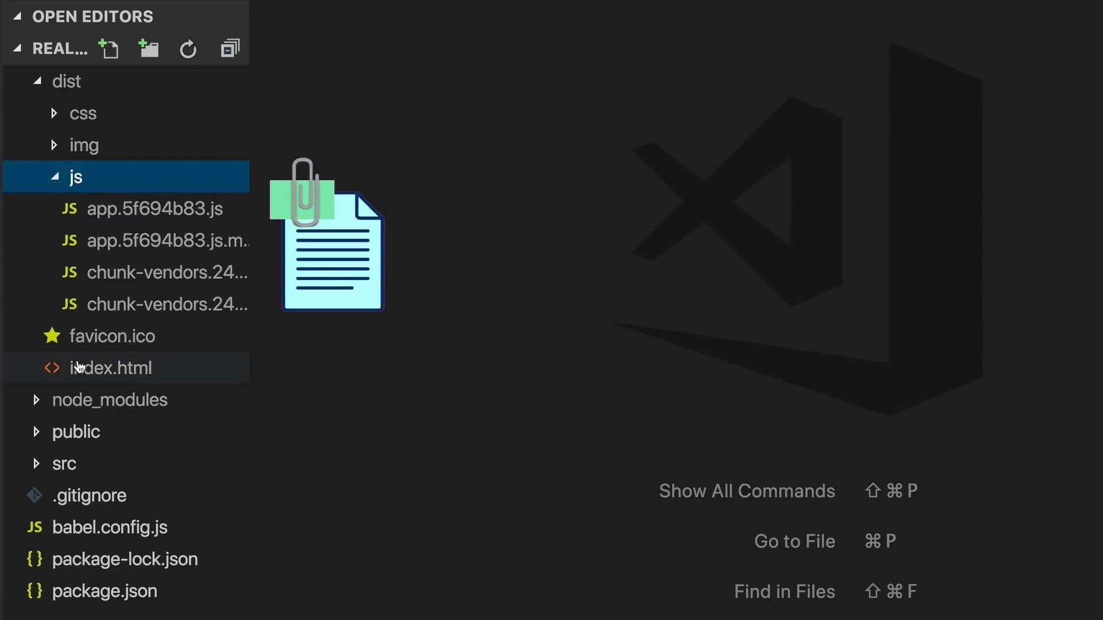
click(110, 368)
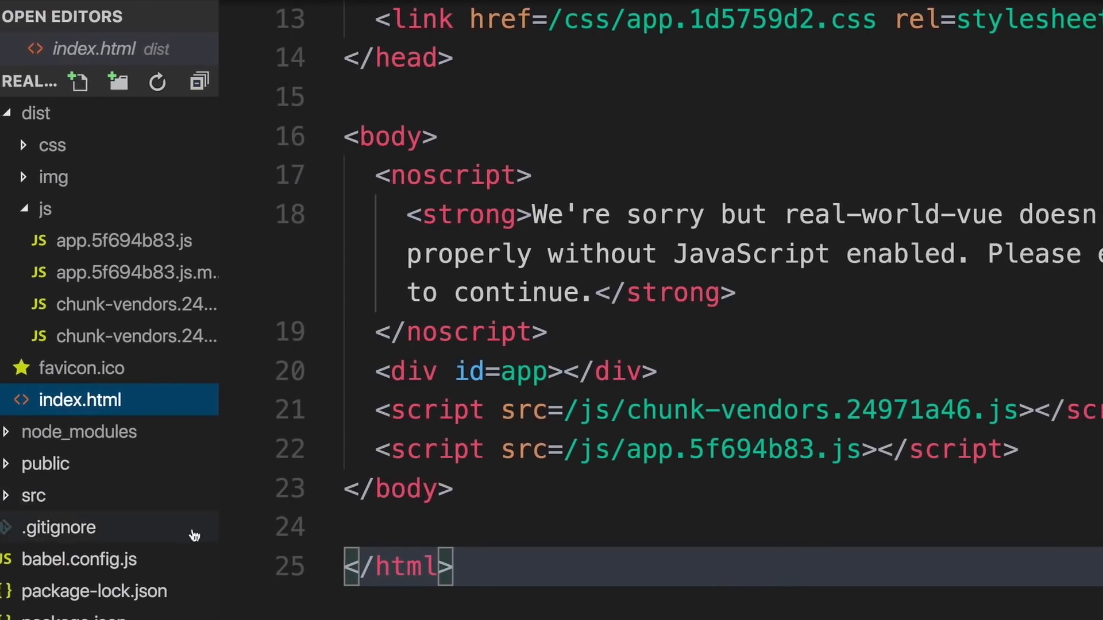